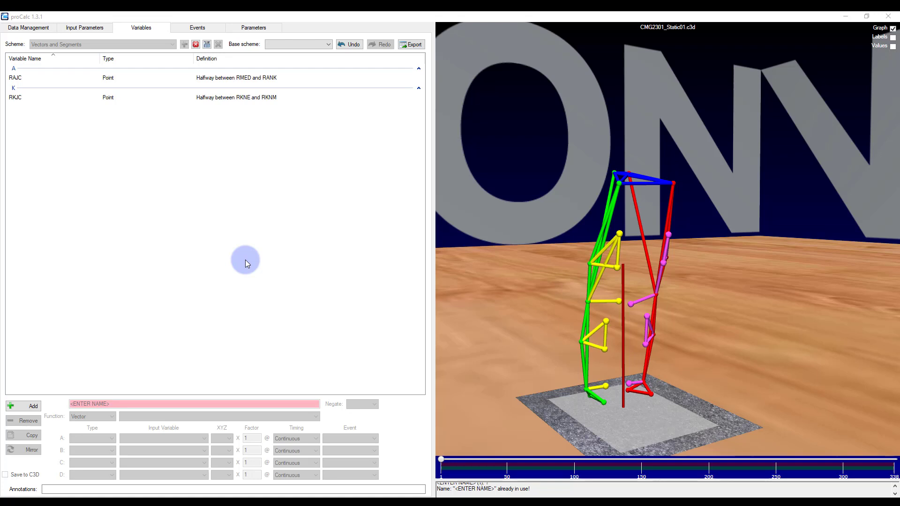
mouse_move(246, 259)
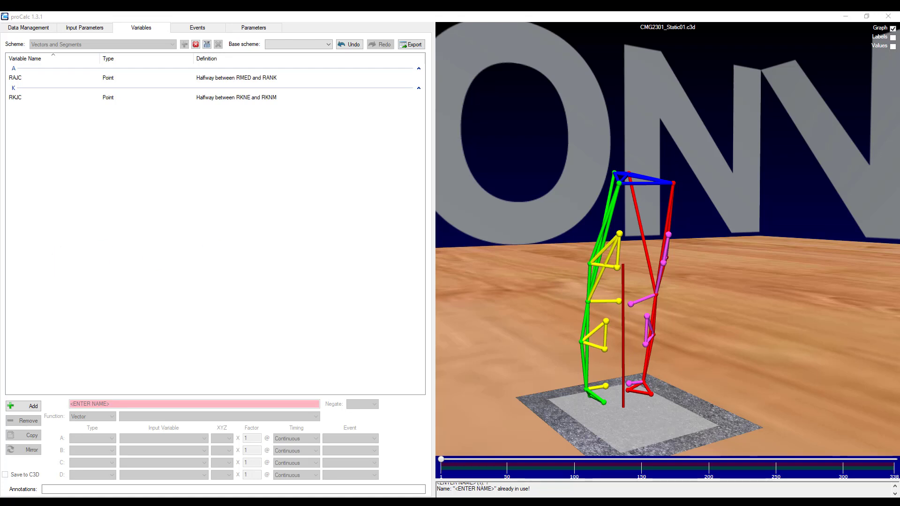
Add a variable leg_vector as a Vector defined from point A to point B.
click(32, 406)
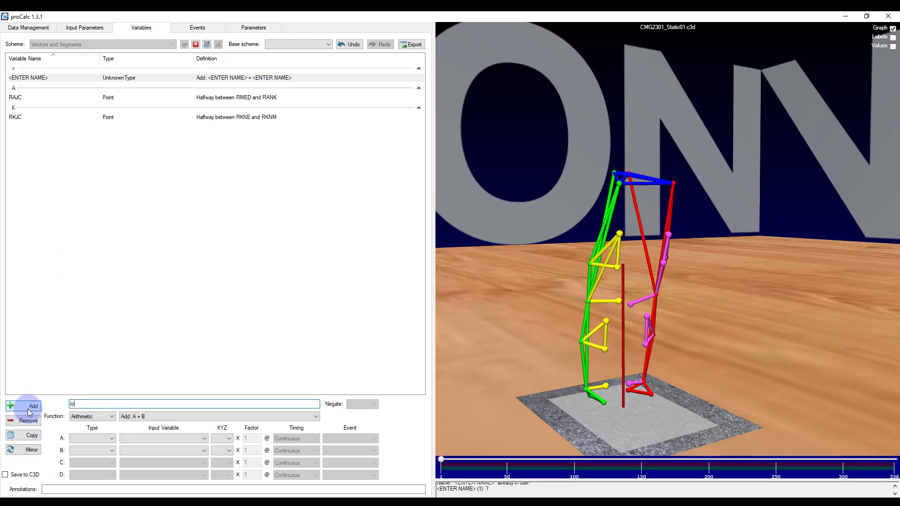
text(leg_vector)
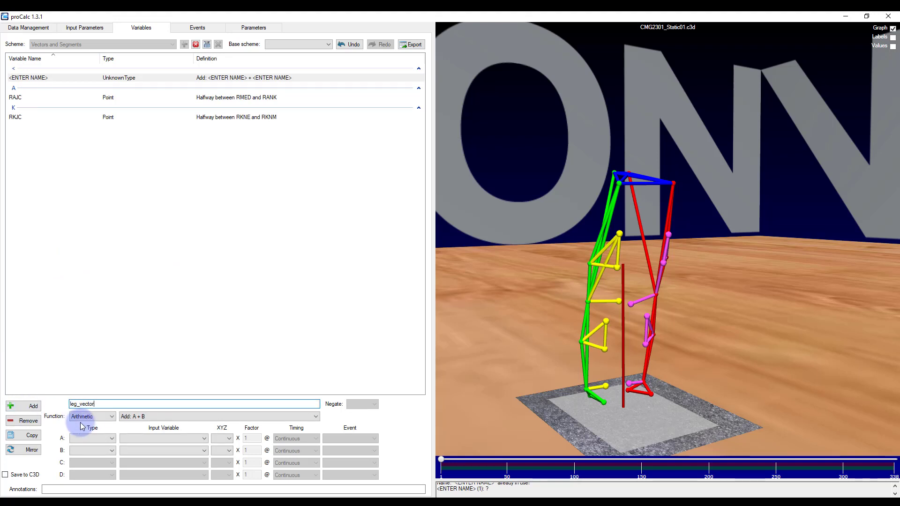
click(111, 416)
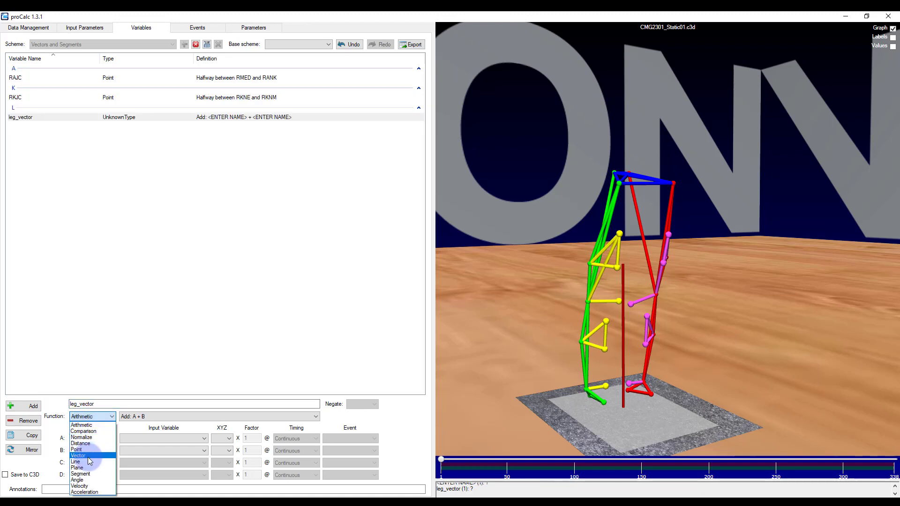
click(78, 455)
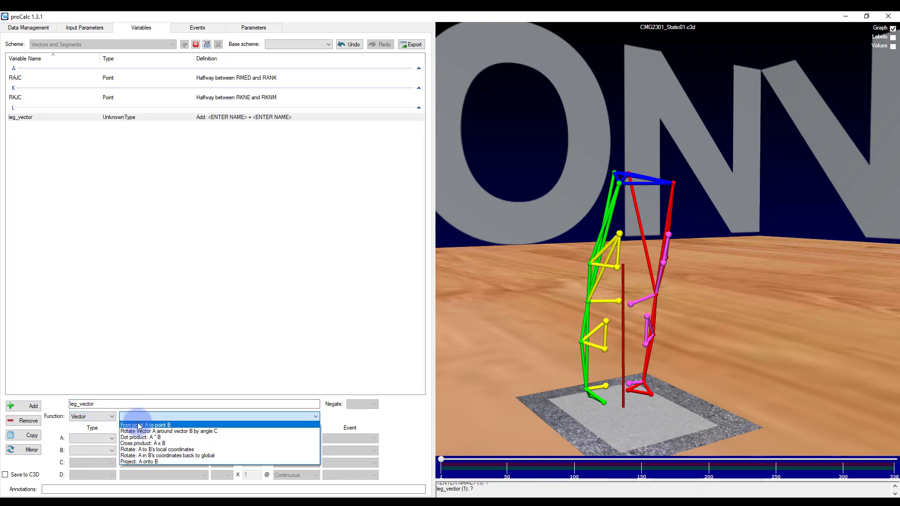
click(146, 424)
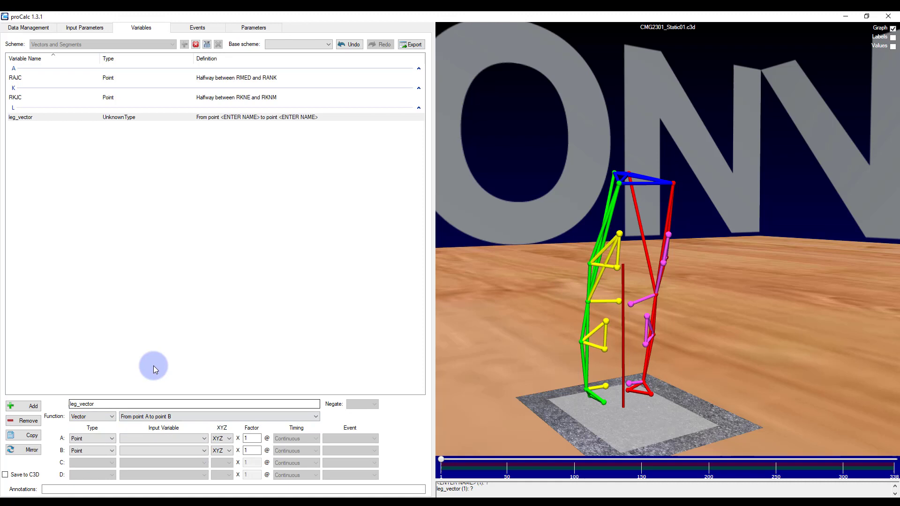
mouse_move(505, 311)
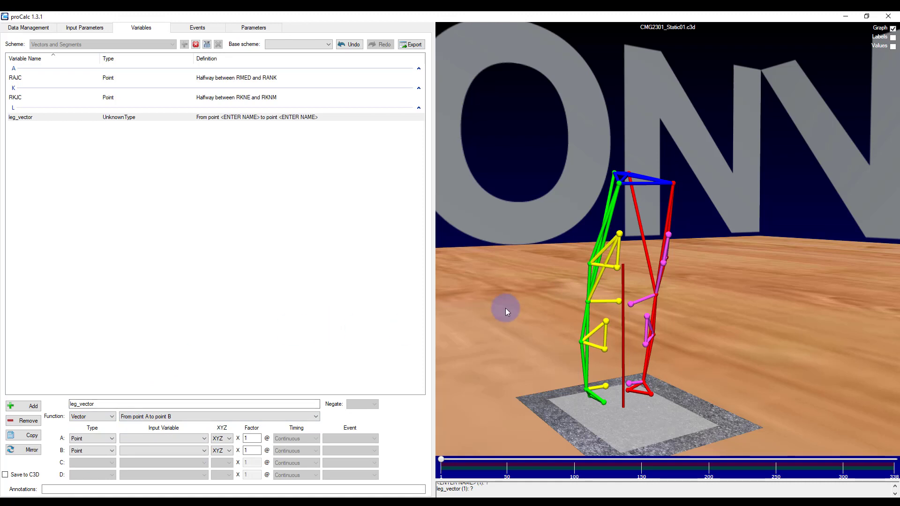
mouse_move(589, 395)
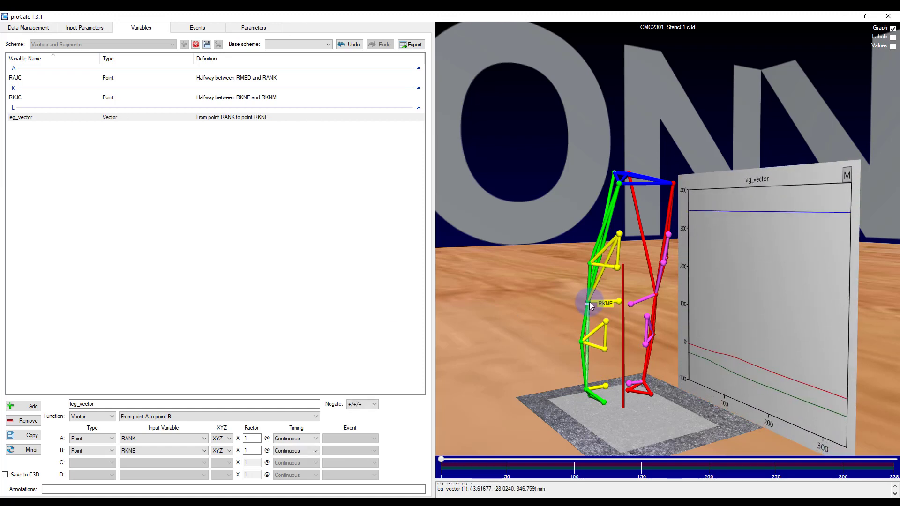
mouse_move(522, 307)
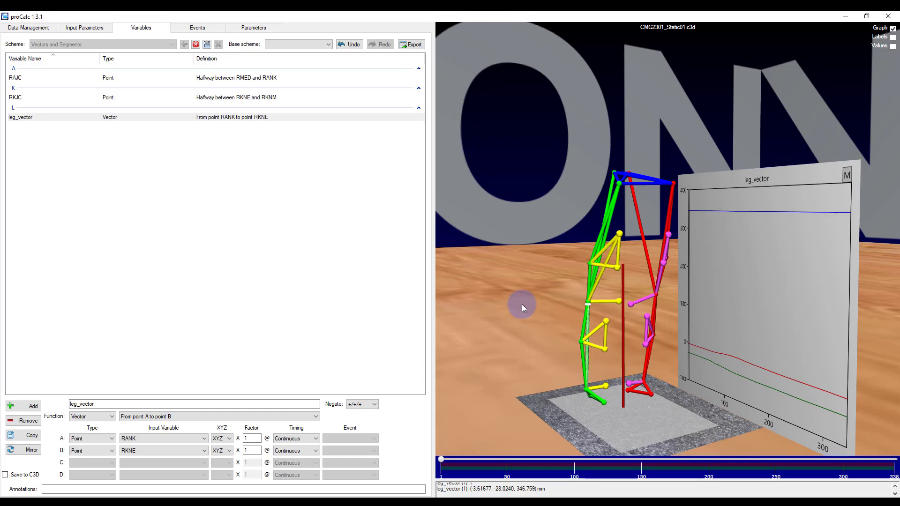
mouse_move(443, 312)
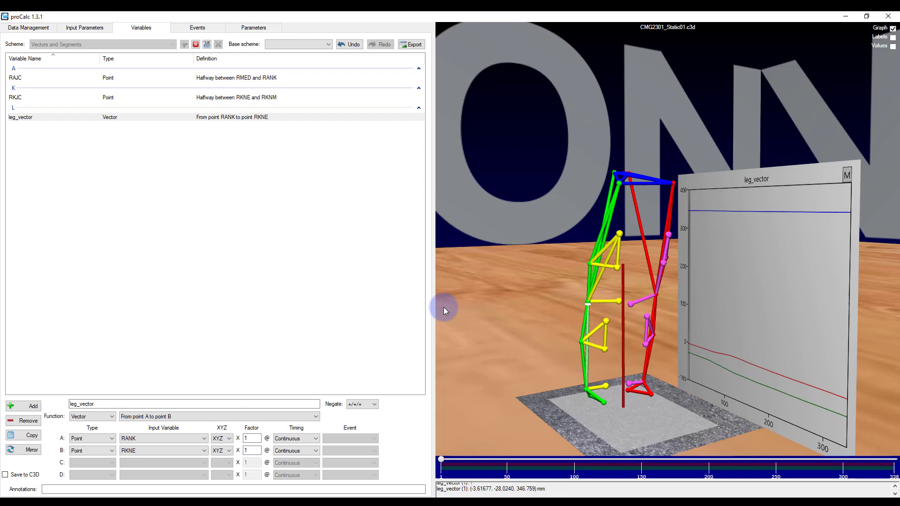
mouse_move(226, 290)
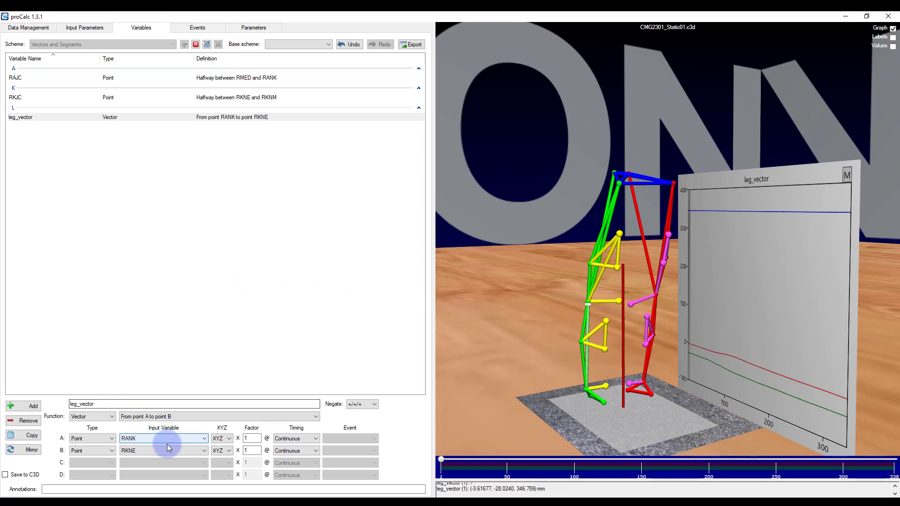
Set leg_vector's start point to RAJC and end point to RKJC, then finish the edit.
click(163, 439)
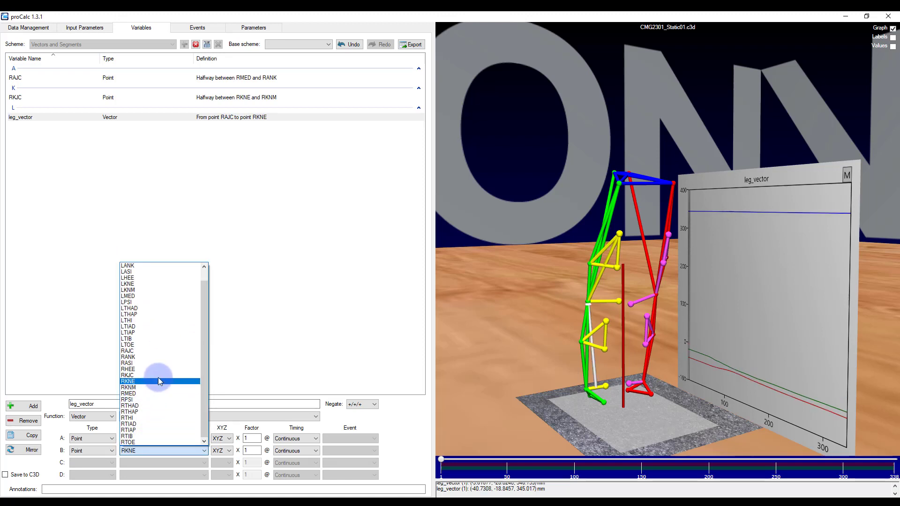
click(127, 375)
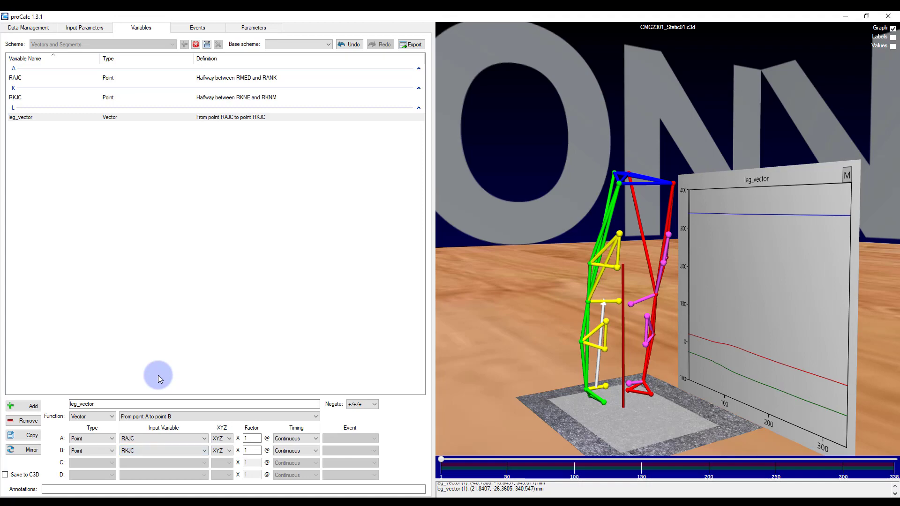
click(28, 406)
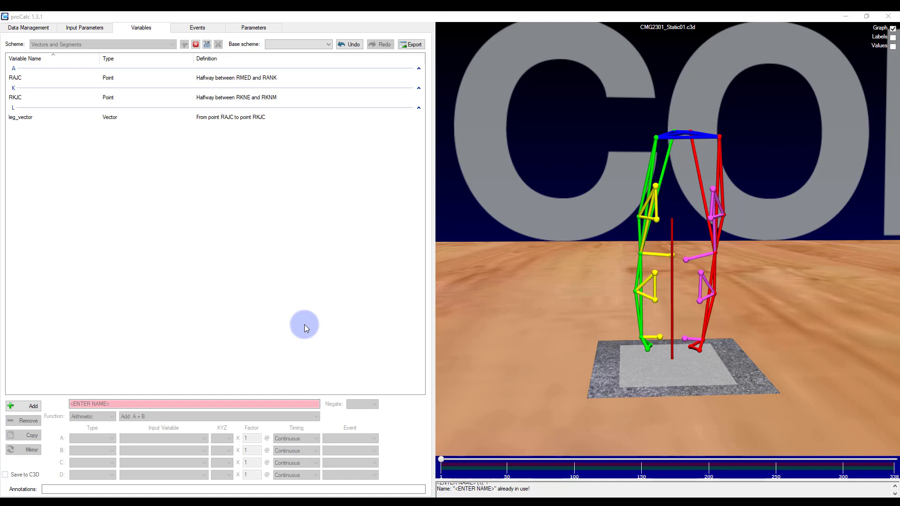
Start a new variable with Function set to Segment and review its options.
click(33, 406)
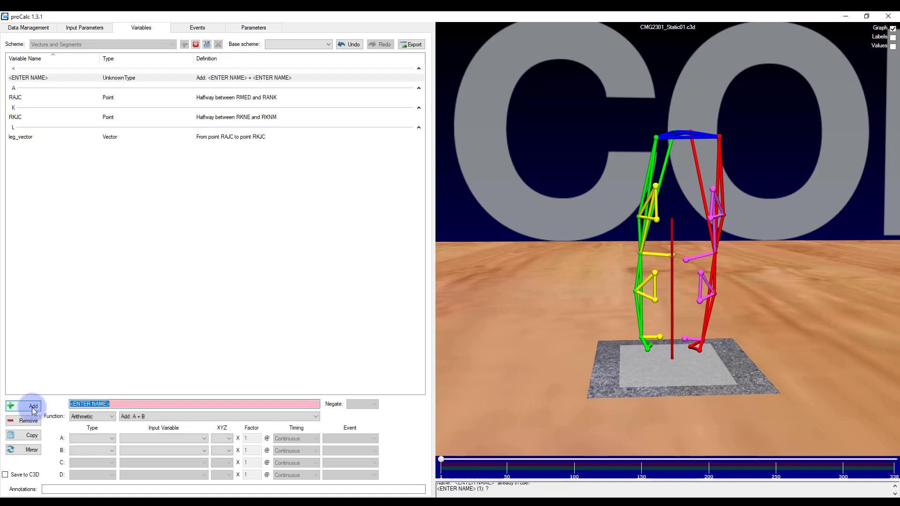
click(112, 416)
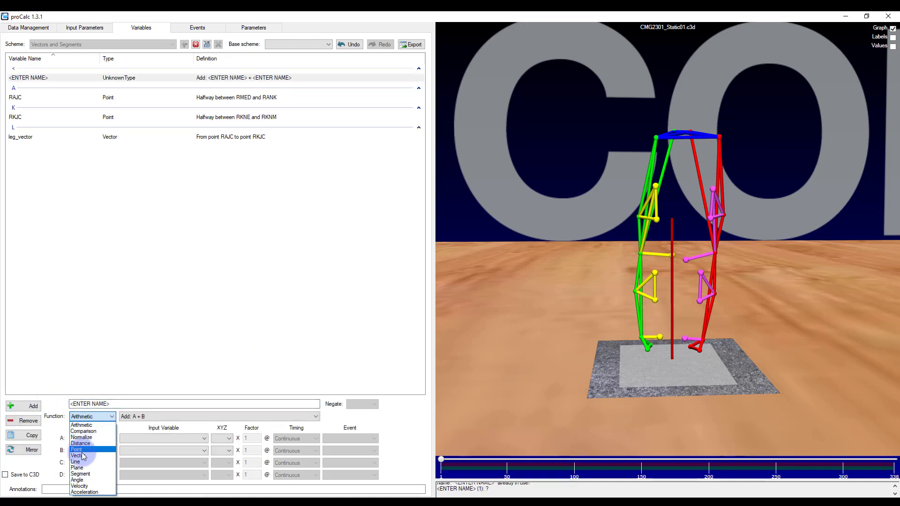
click(76, 477)
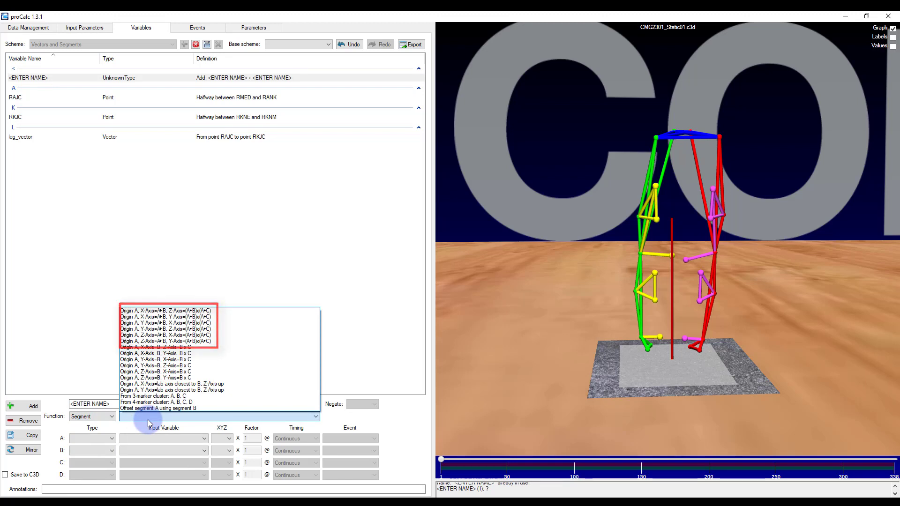
scroll(down, 3)
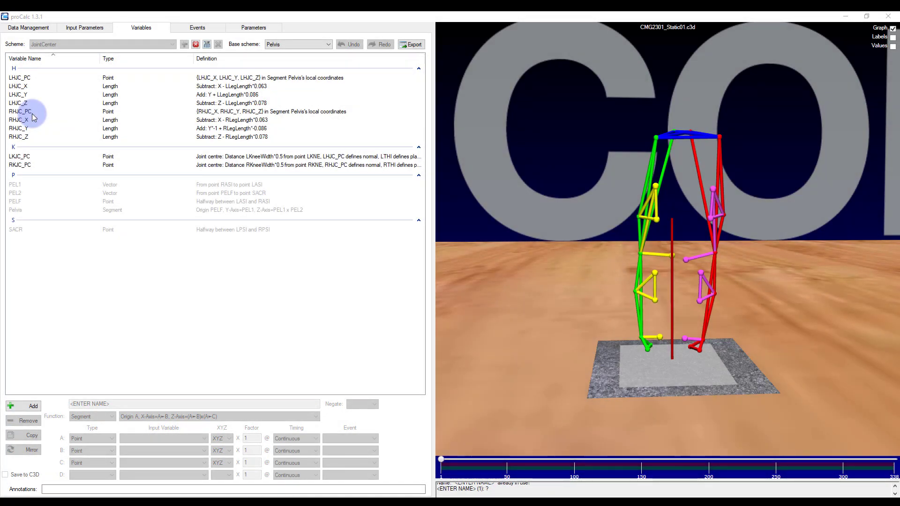
Review the RHJC_PC and RKJC_PC definitions, then add Femur_segment as a Segment variable.
click(19, 111)
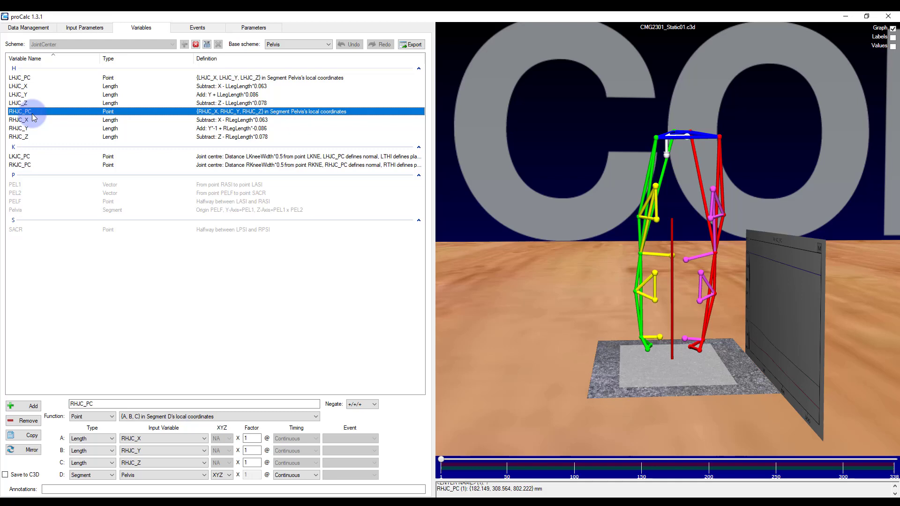
mouse_move(35, 119)
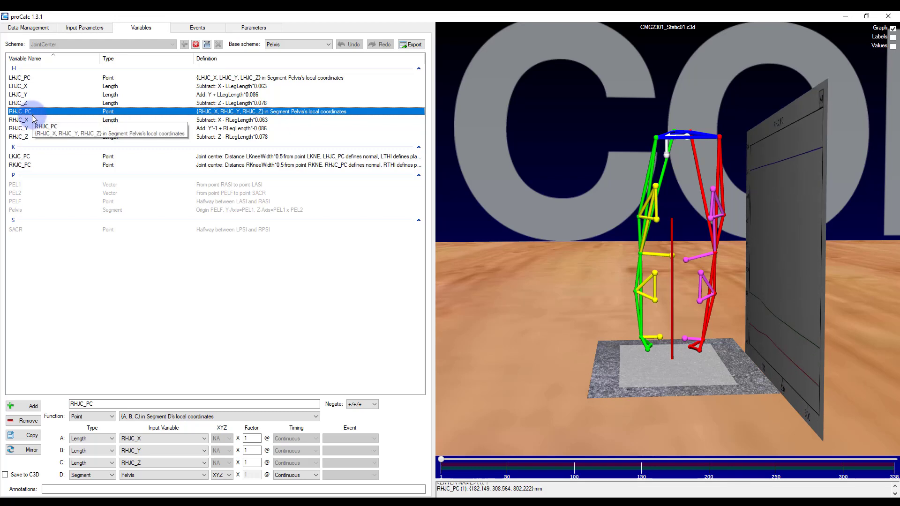
mouse_move(19, 165)
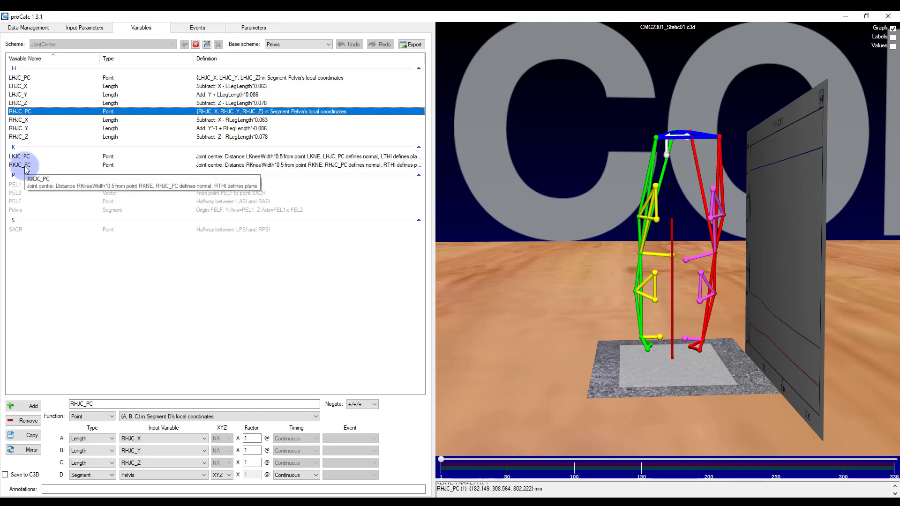
click(20, 165)
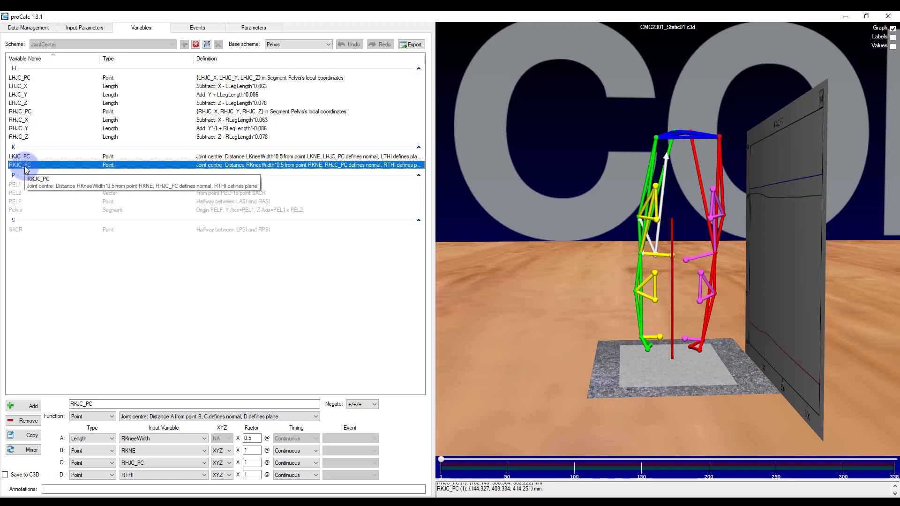
mouse_move(55, 157)
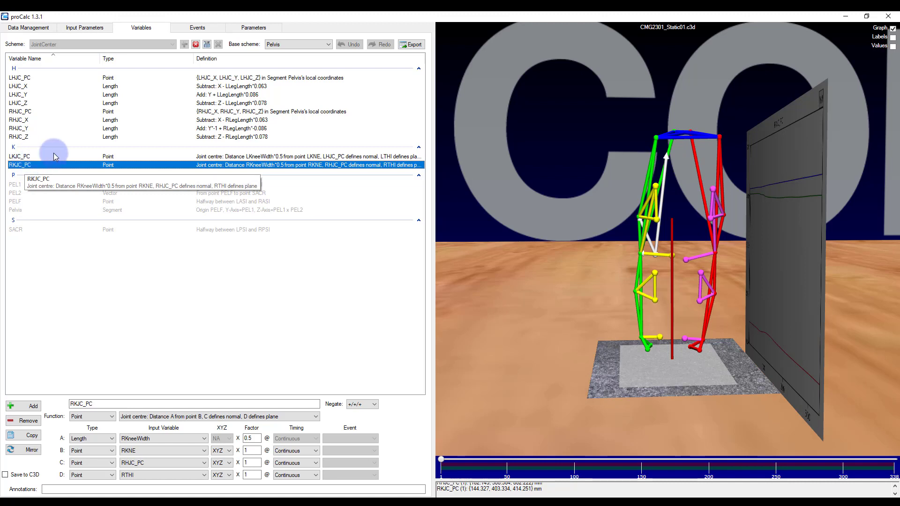
click(27, 406)
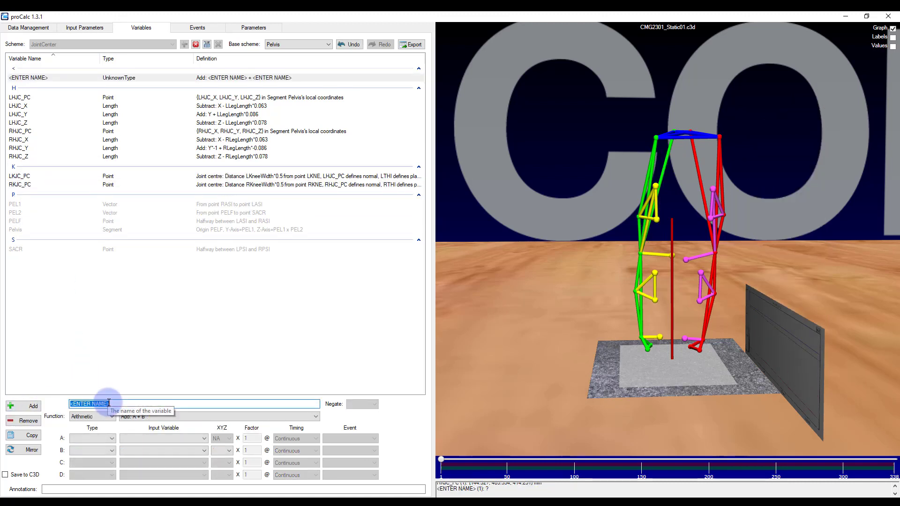
text(Femur_segment)
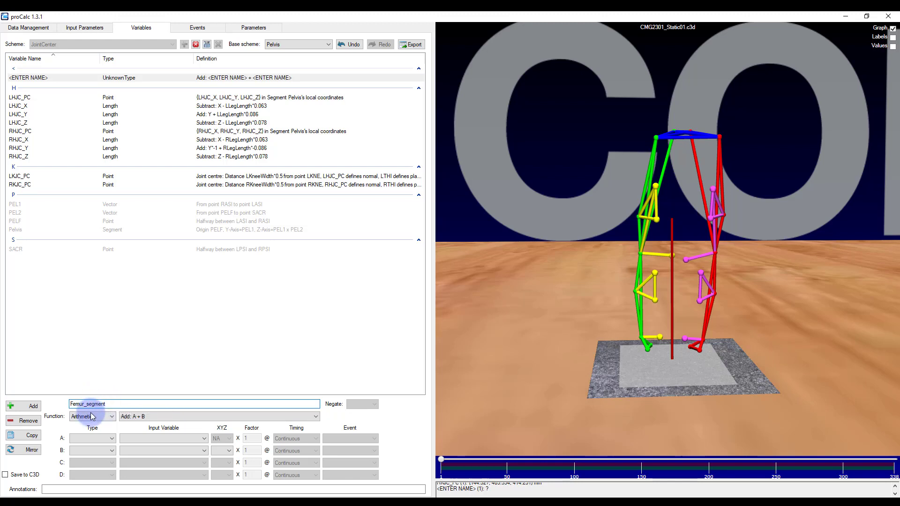
click(111, 416)
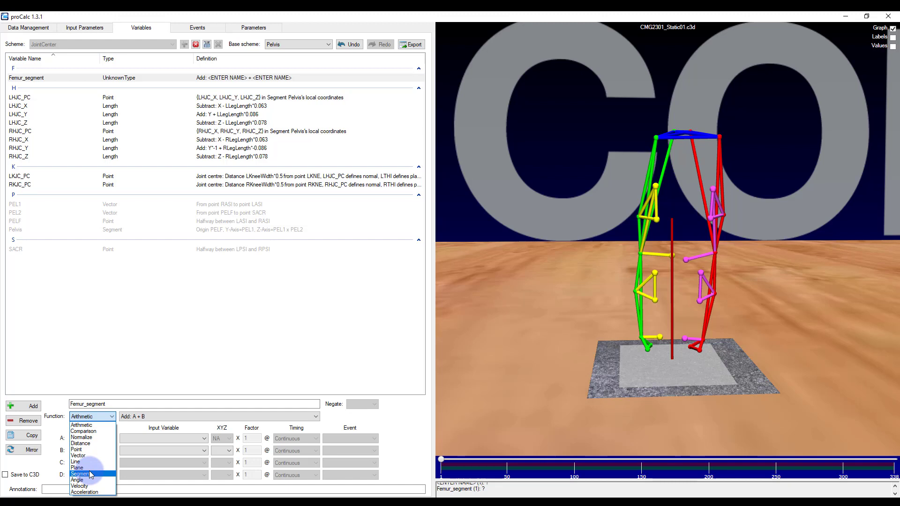
click(77, 473)
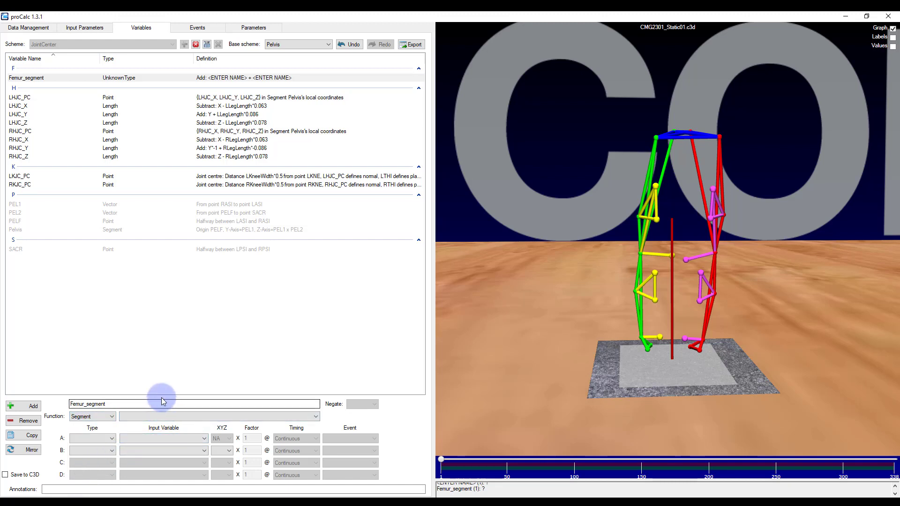
Use the origin/two-axes definition with origin RKJC_PC and third point RHJC_PC.
click(317, 417)
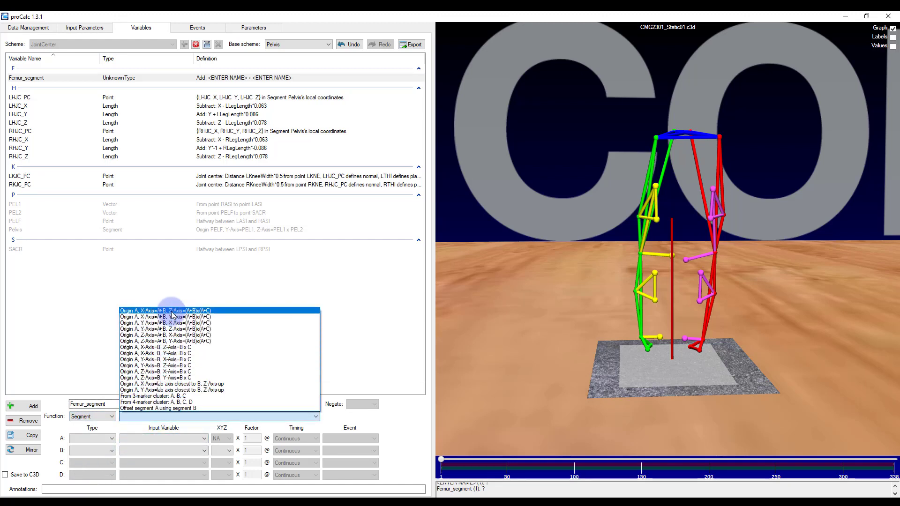
click(165, 310)
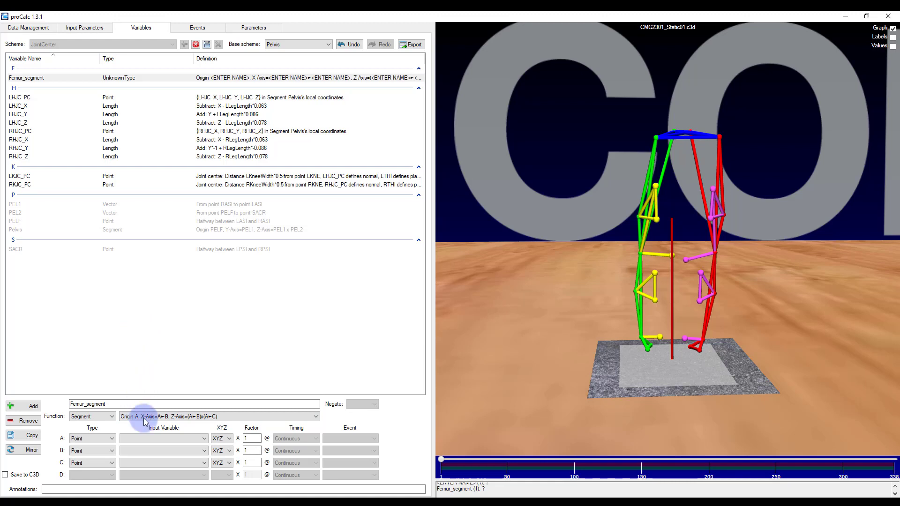
mouse_move(138, 443)
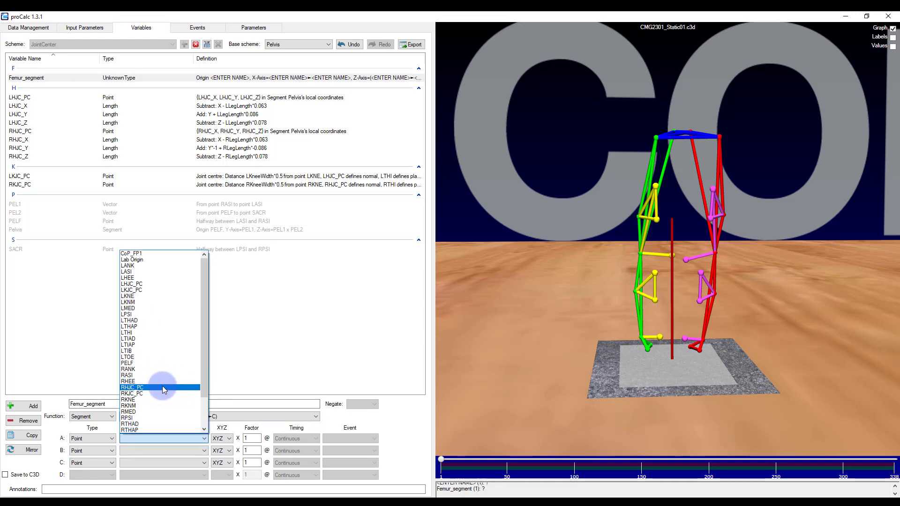
click(132, 393)
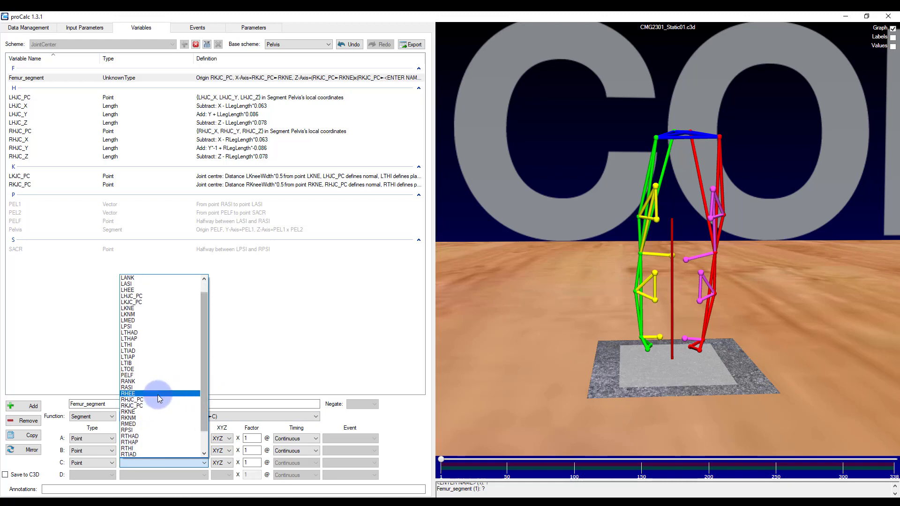
click(132, 406)
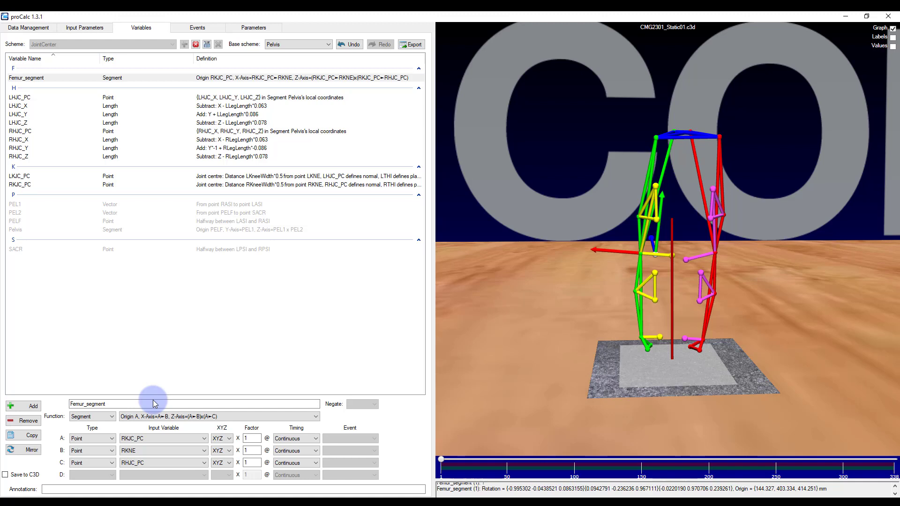
mouse_move(133, 383)
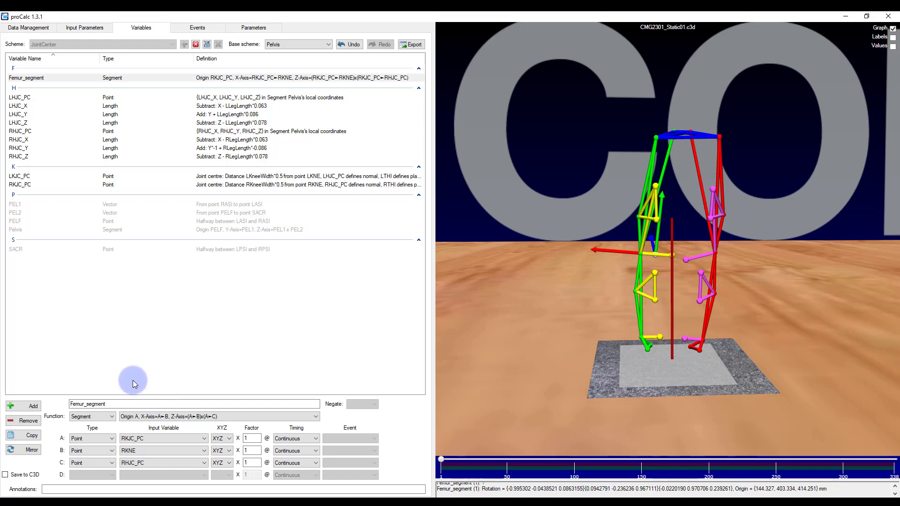
Try another axis definition for Femur_segment, then add a new variable to the scheme.
click(217, 416)
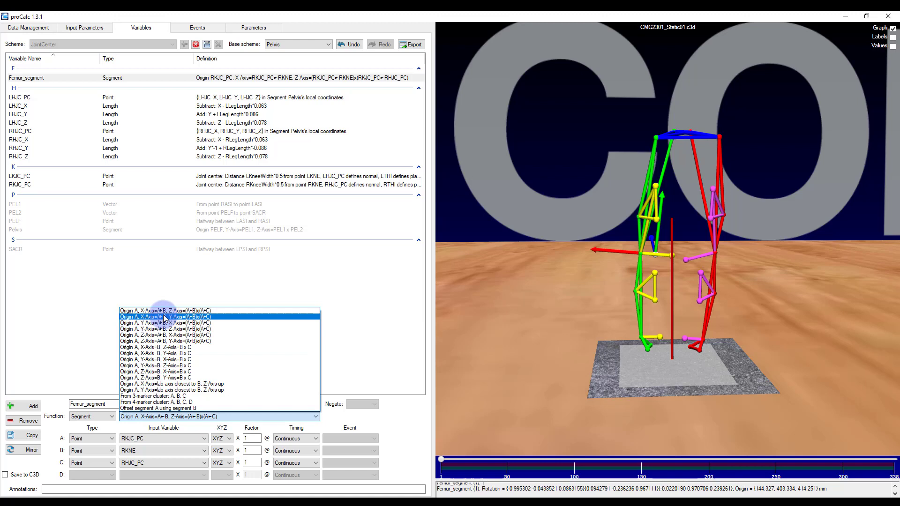
click(163, 317)
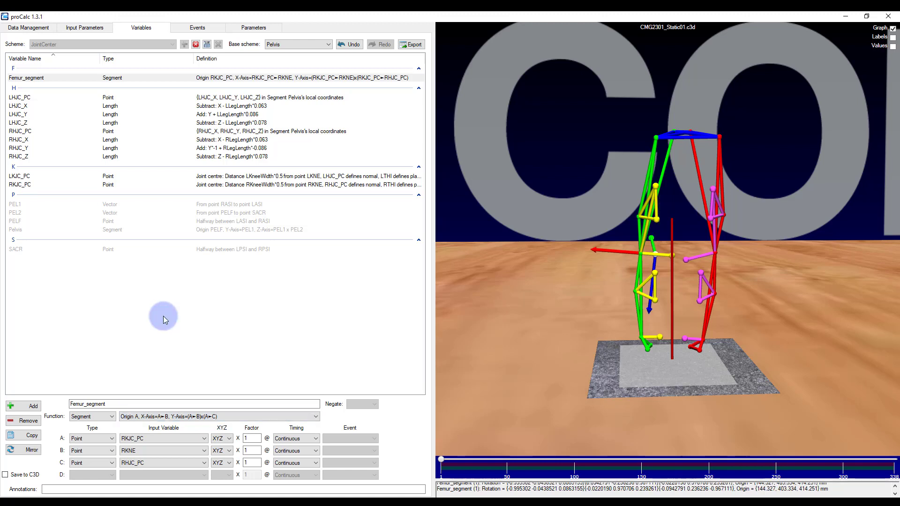
mouse_move(160, 373)
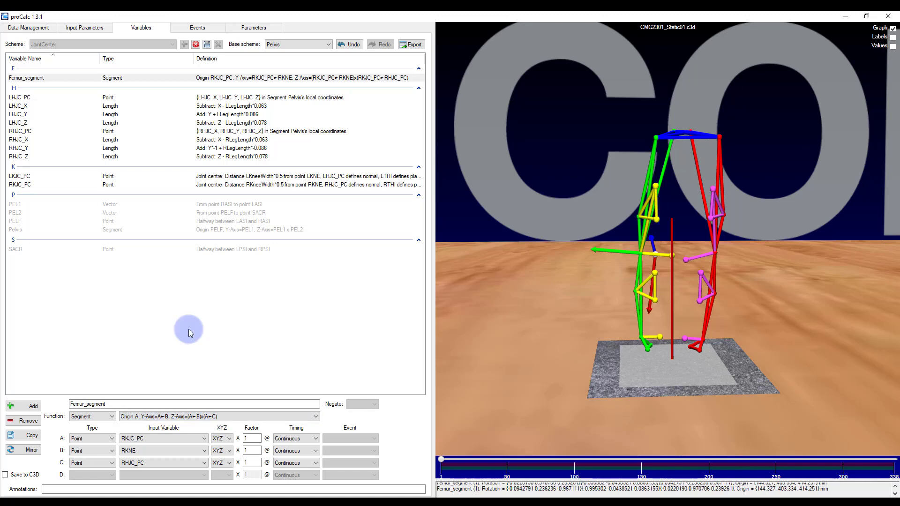
mouse_move(181, 419)
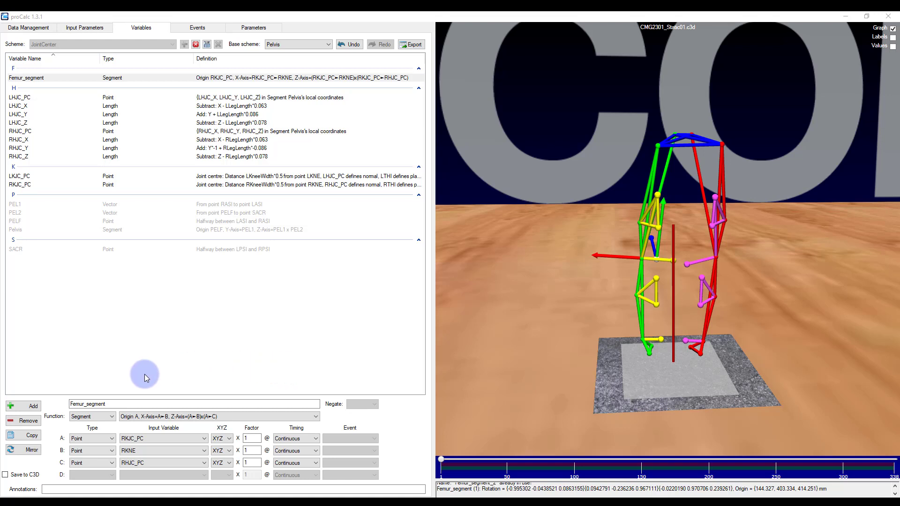
click(27, 406)
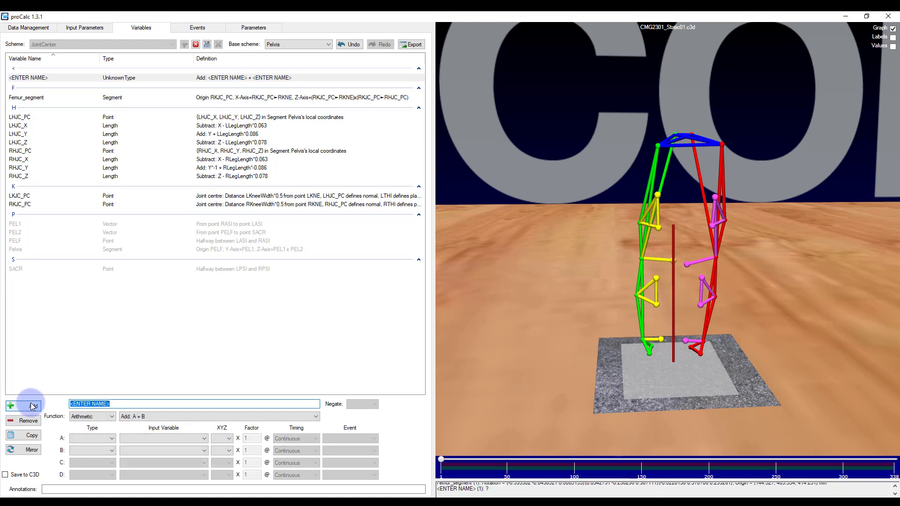
Define RUL_vector as a Vector from RKJC_PC to RKNE, then add another variable.
text(RUL_vec)
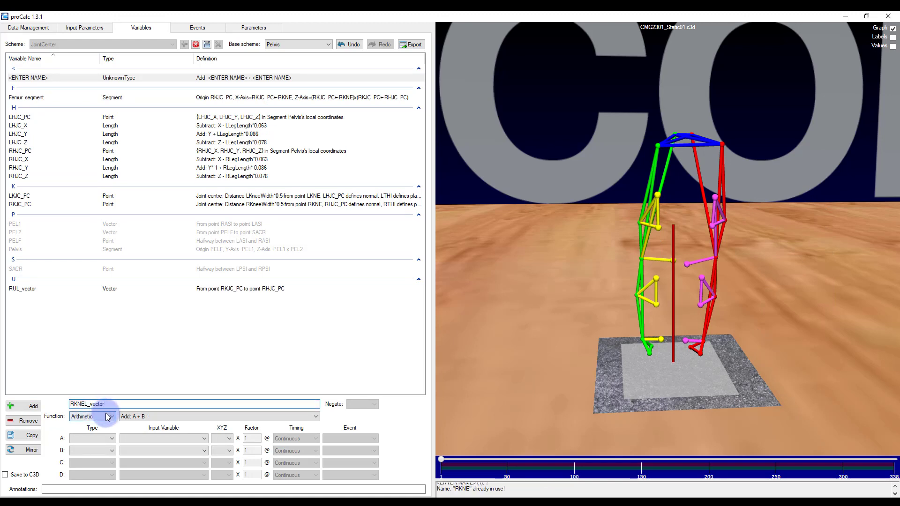
click(93, 417)
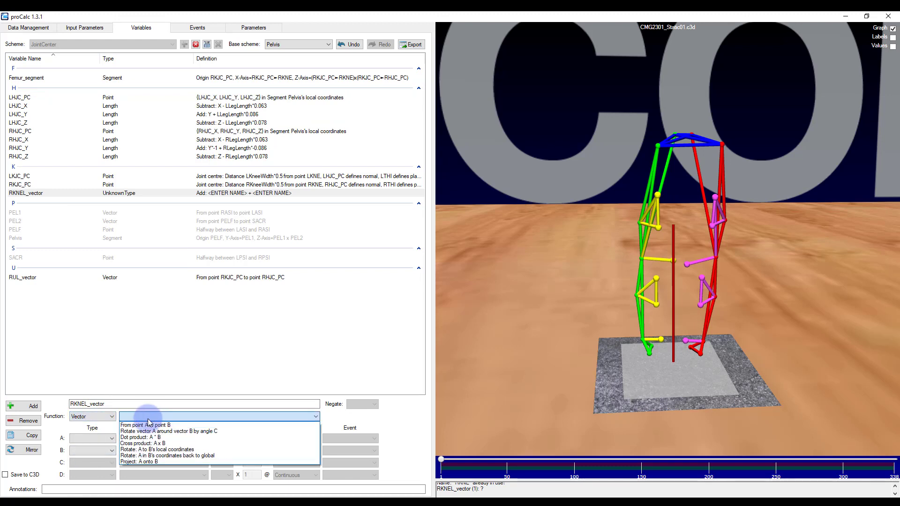
click(147, 424)
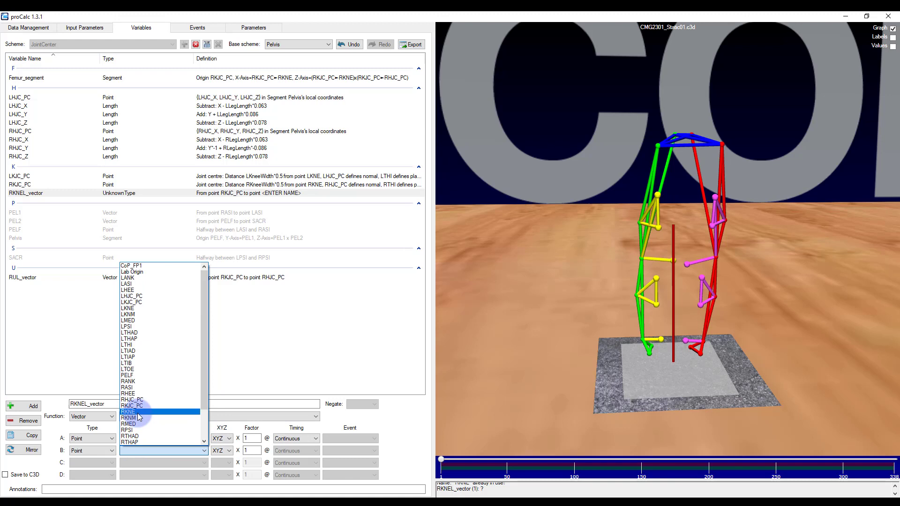
click(128, 412)
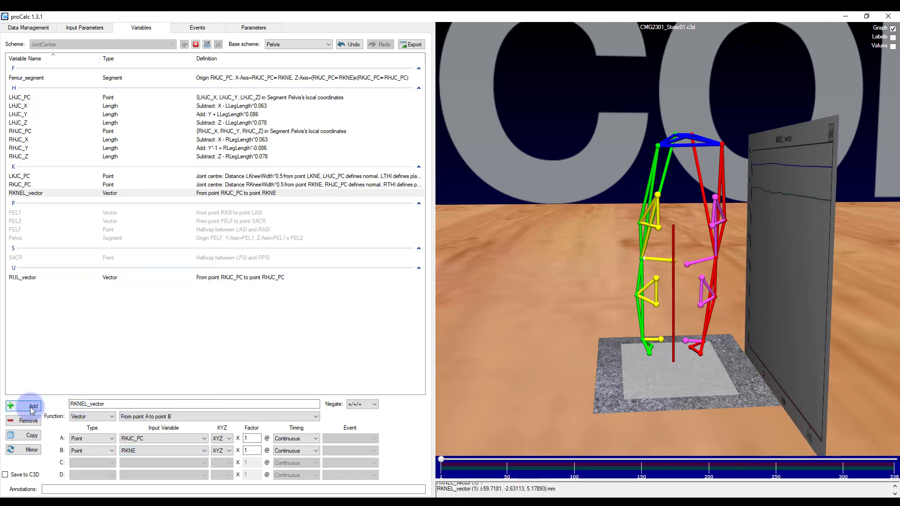
click(32, 406)
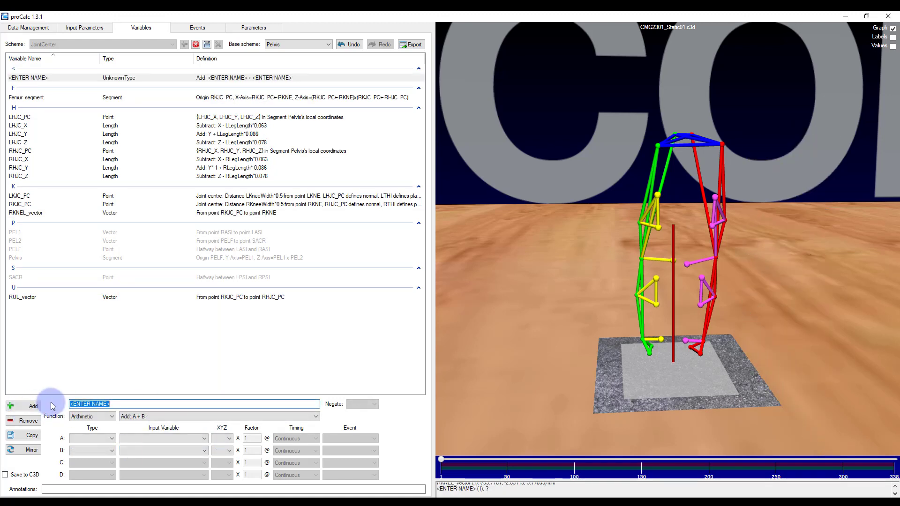
Name the new variable Femur_segment_2 and make it a Segment.
text(Femur_)
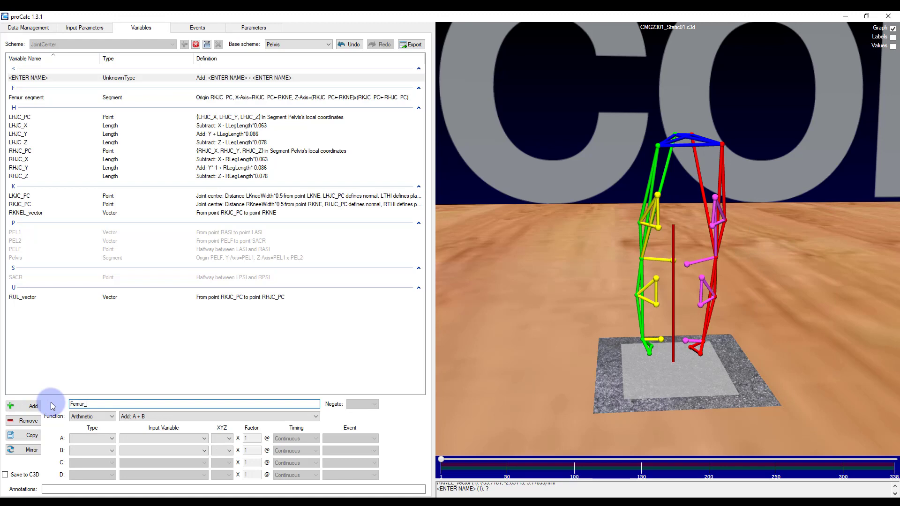
text(segment_)
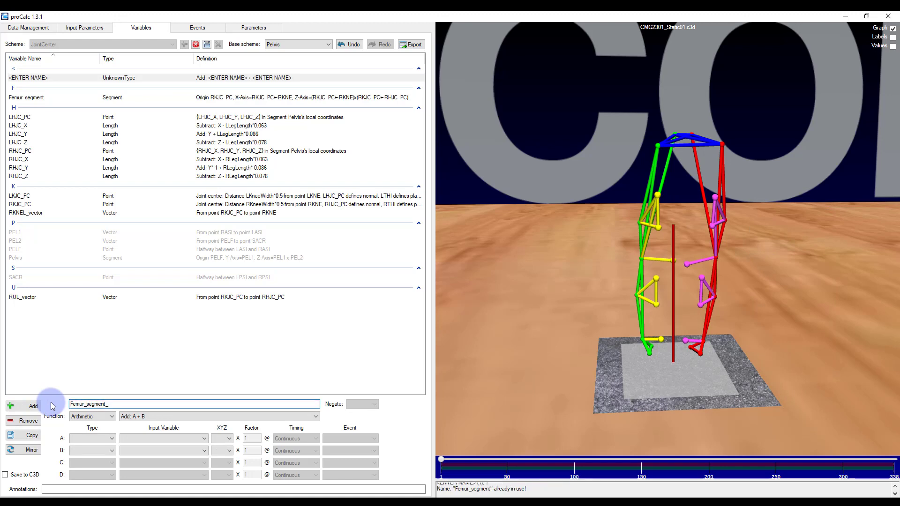
click(112, 417)
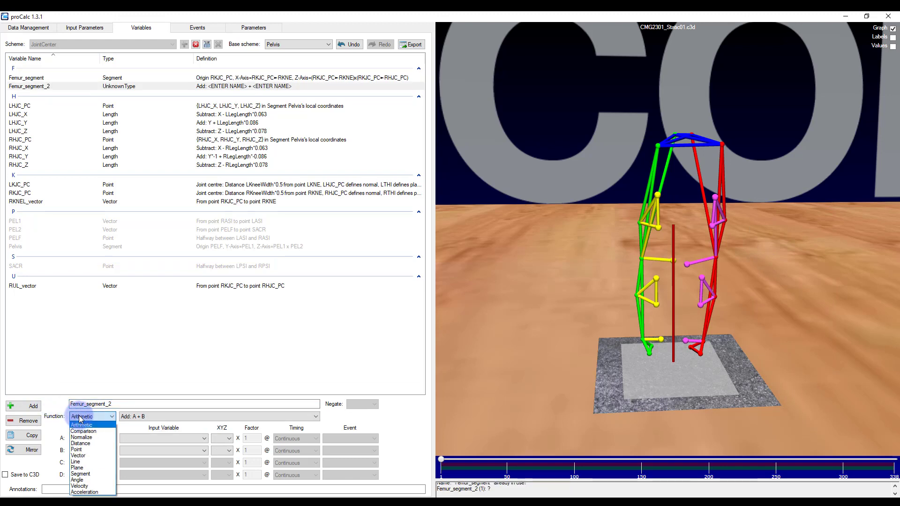
click(81, 474)
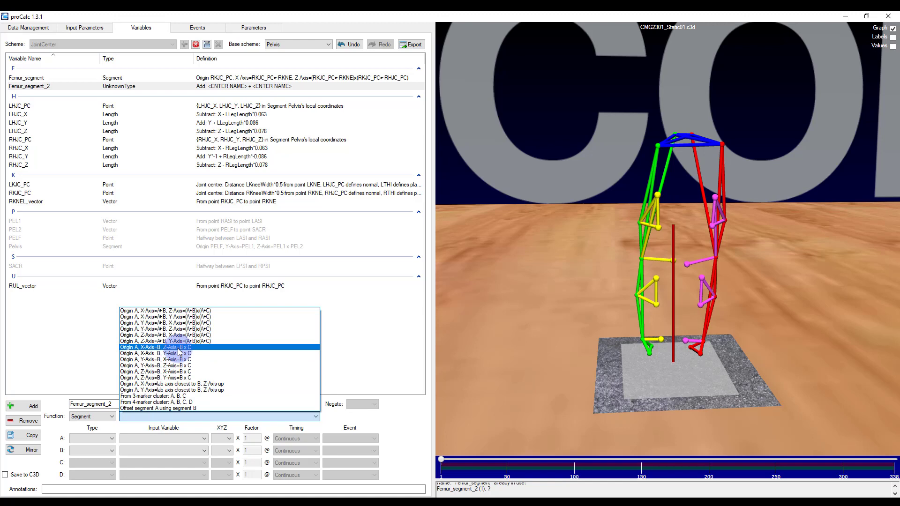
Define it as Origin A, X-Axis=B, Z-Axis=B×C with A=RKJC_PC, B=RKNEL_vector, C=RUL_vector.
click(155, 346)
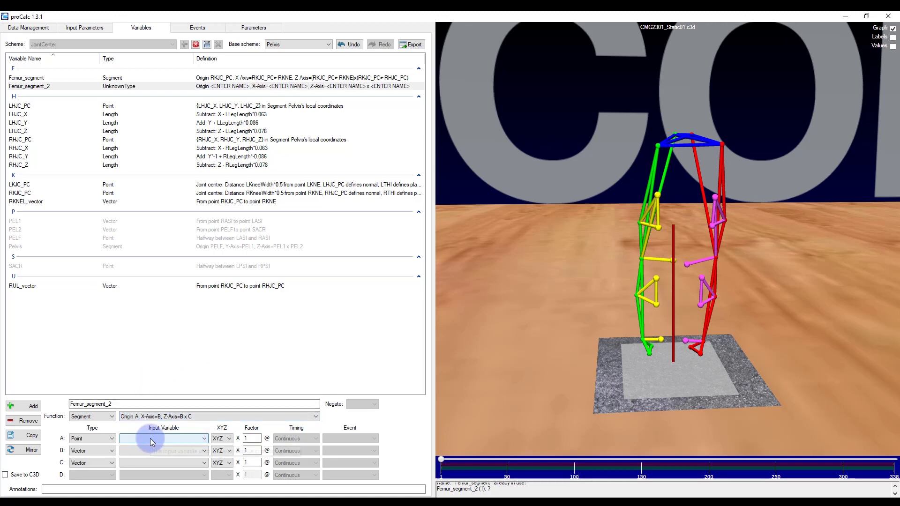
click(162, 437)
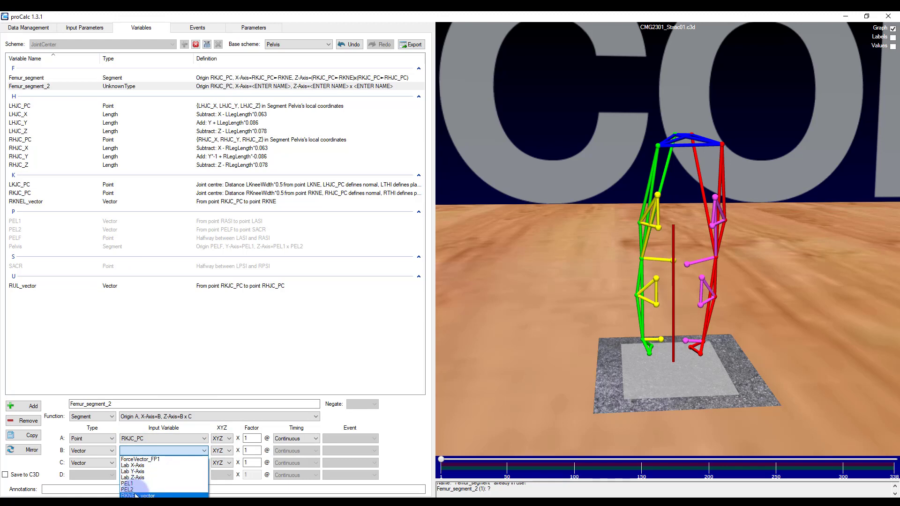
click(138, 495)
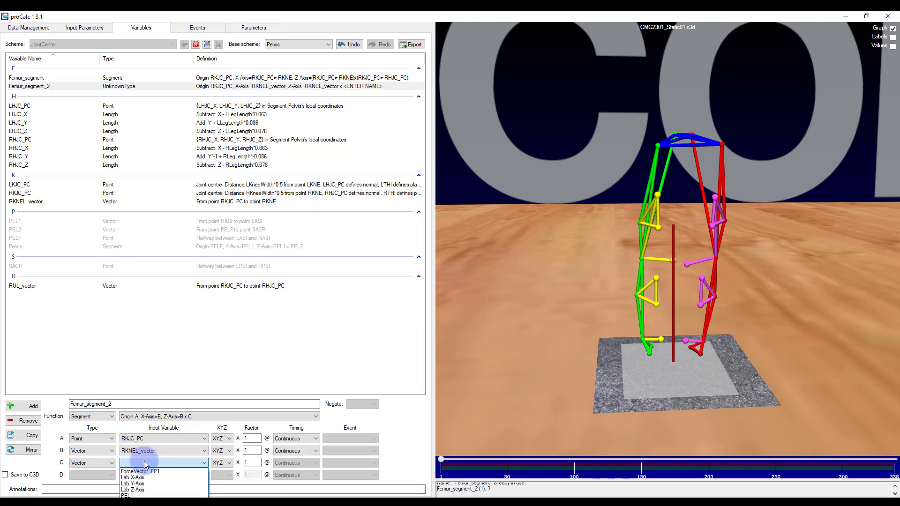
click(143, 463)
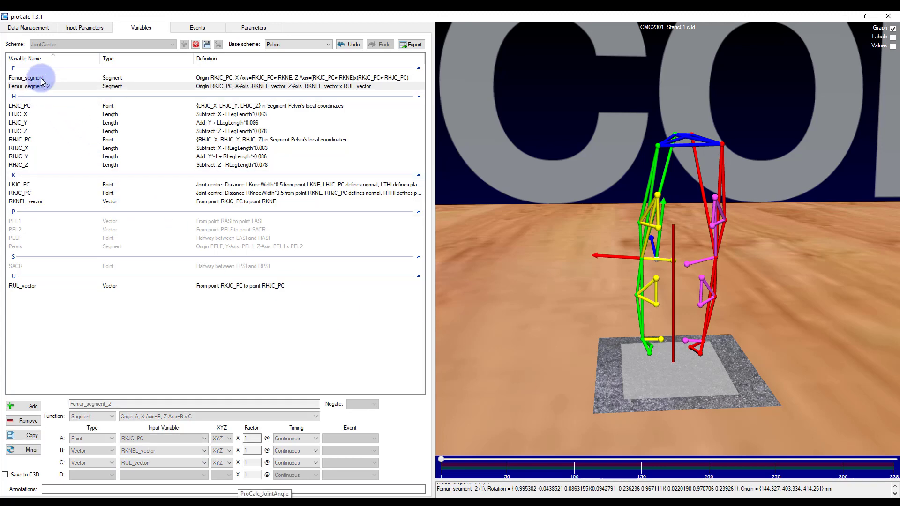
click(29, 86)
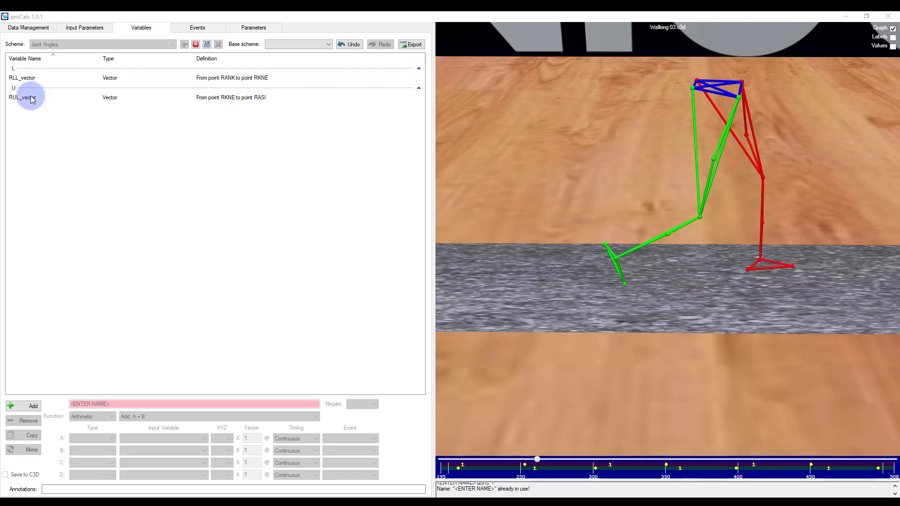
Display the RUL_vector graph, then the RLL_vector graph.
click(22, 97)
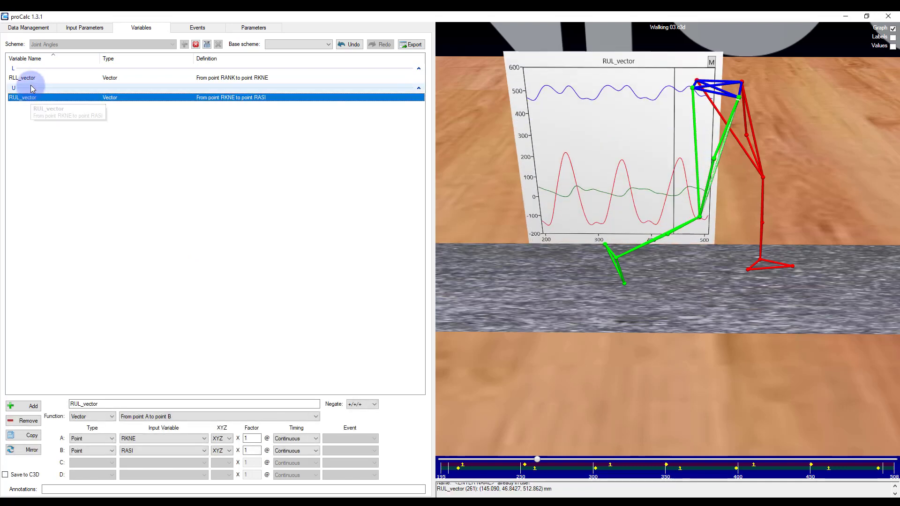
click(23, 78)
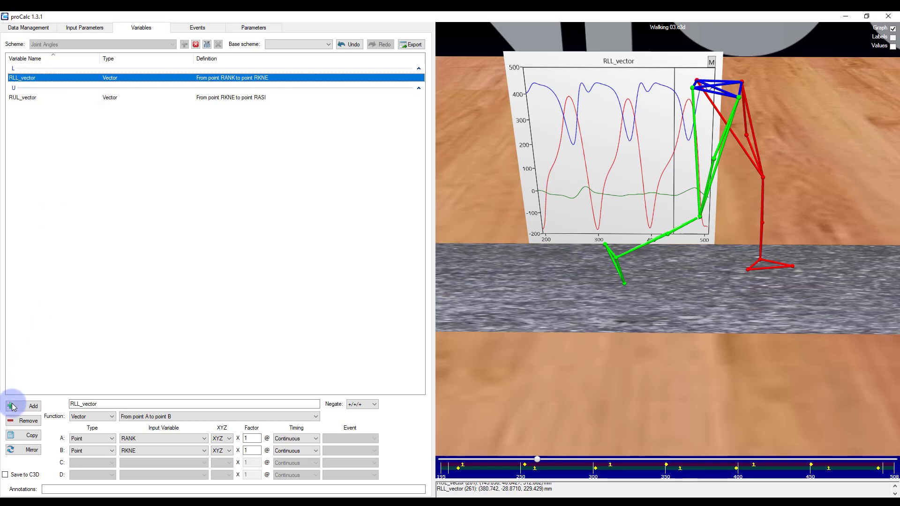
Add an Angle variable measuring the angle between RUL_vector and RLL_vector.
click(27, 406)
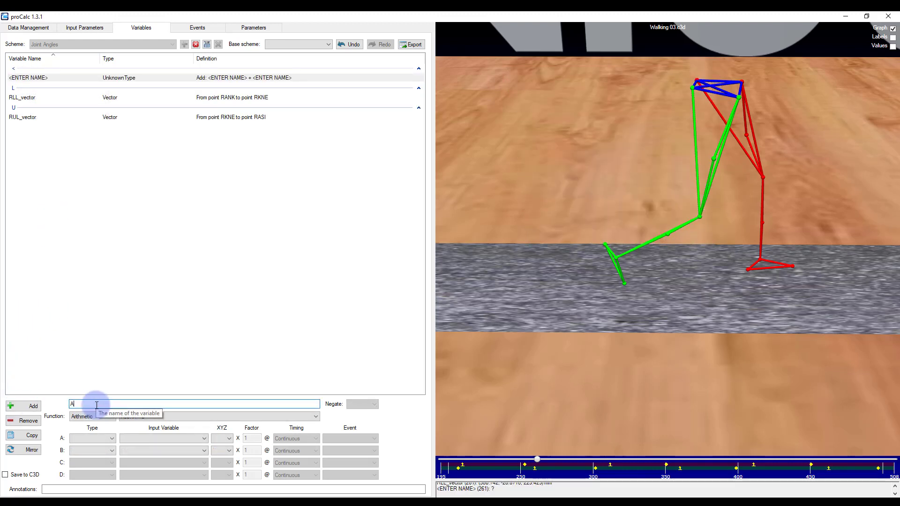
text(ngle)
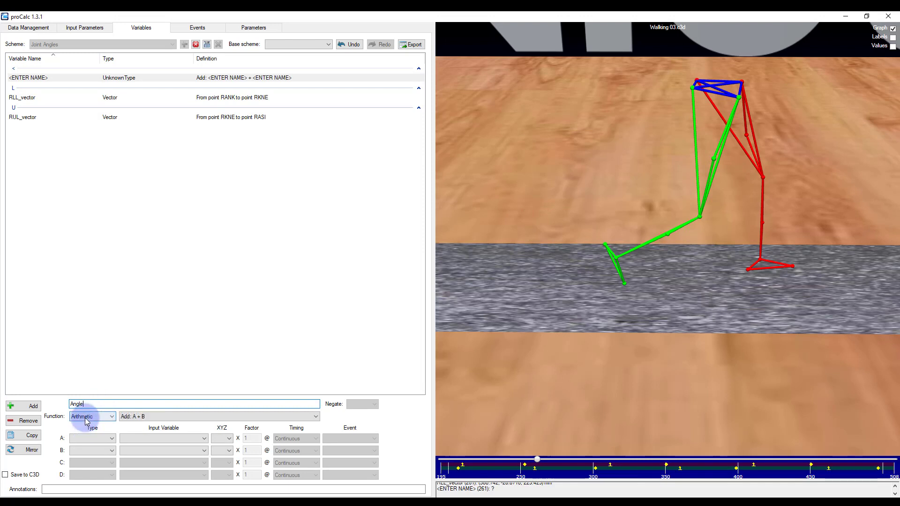
click(92, 417)
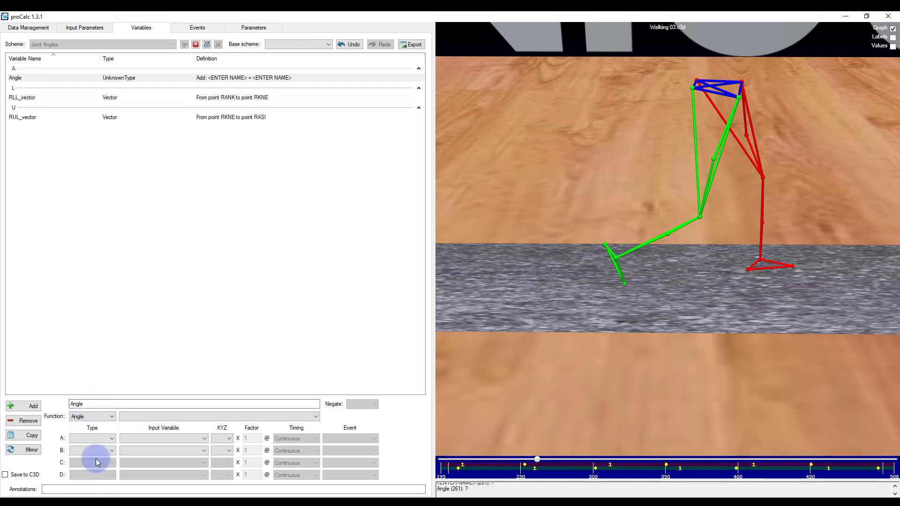
click(219, 416)
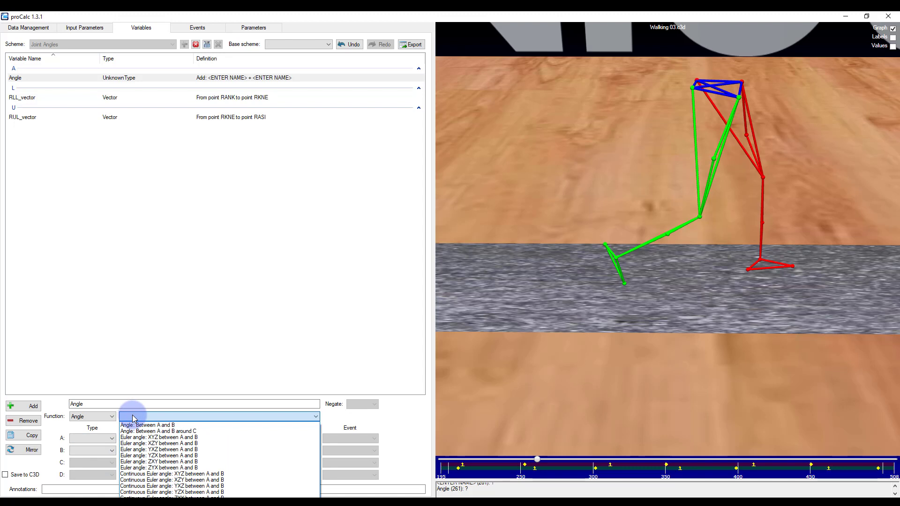
mouse_move(147, 425)
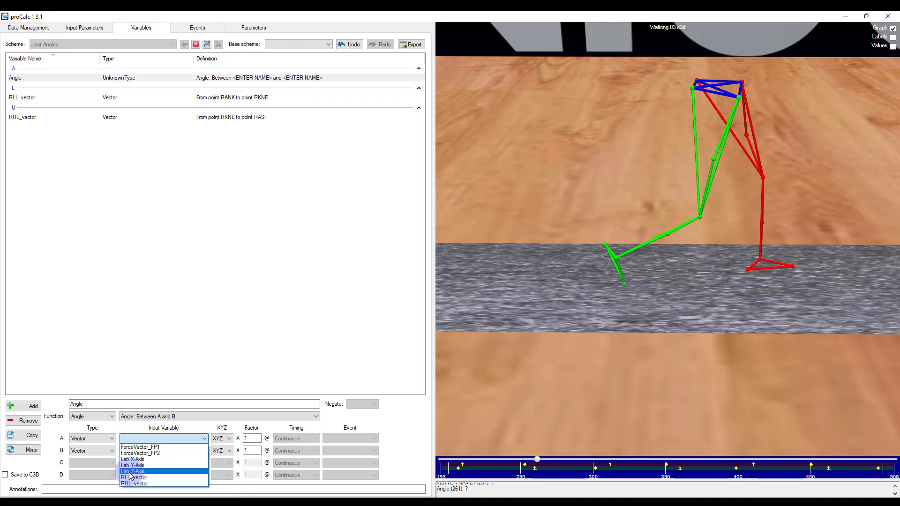
click(133, 495)
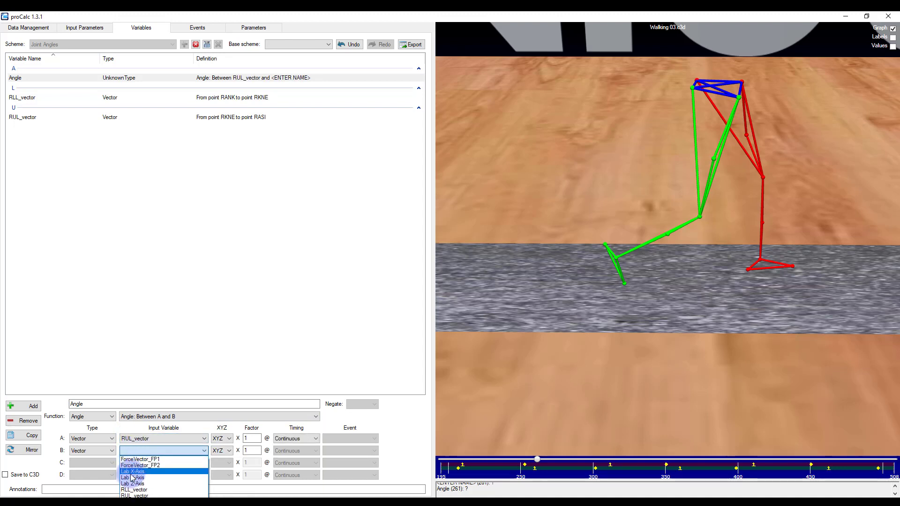
click(134, 490)
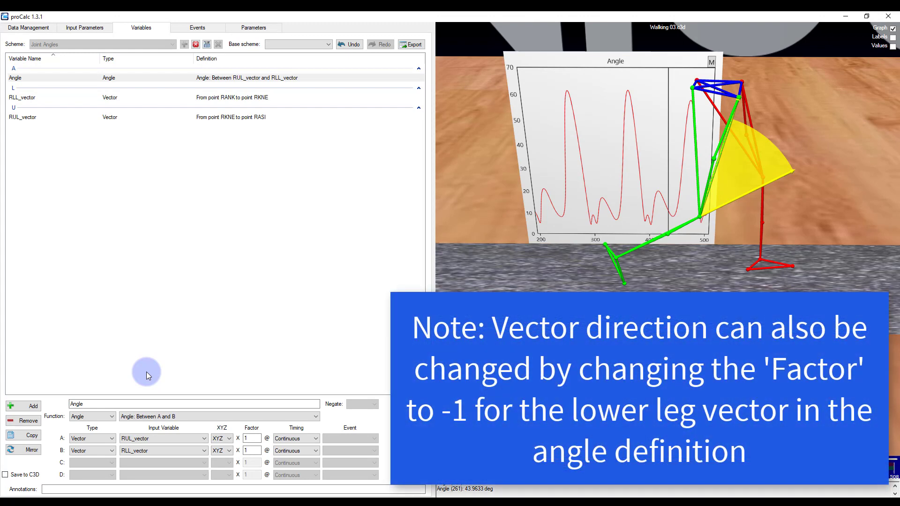
mouse_move(36, 98)
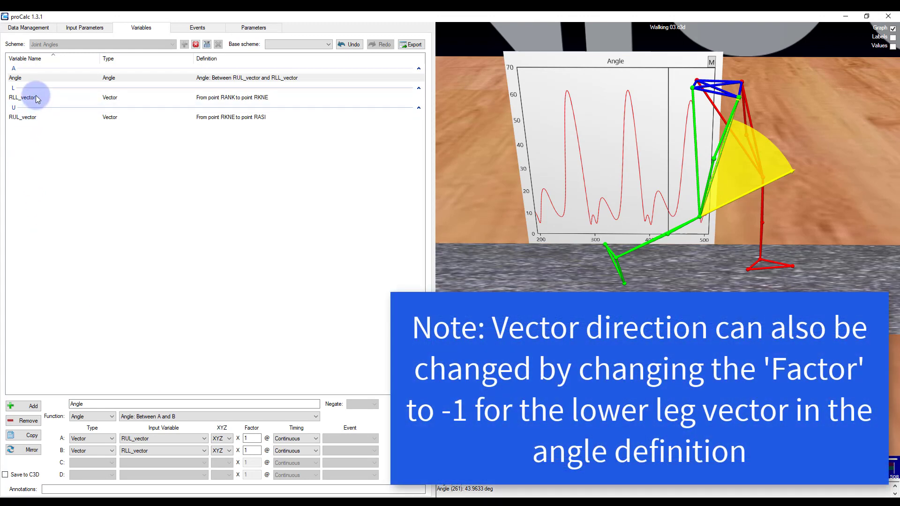
Select RLL_vector and view its input points in the Input Variable list.
click(22, 96)
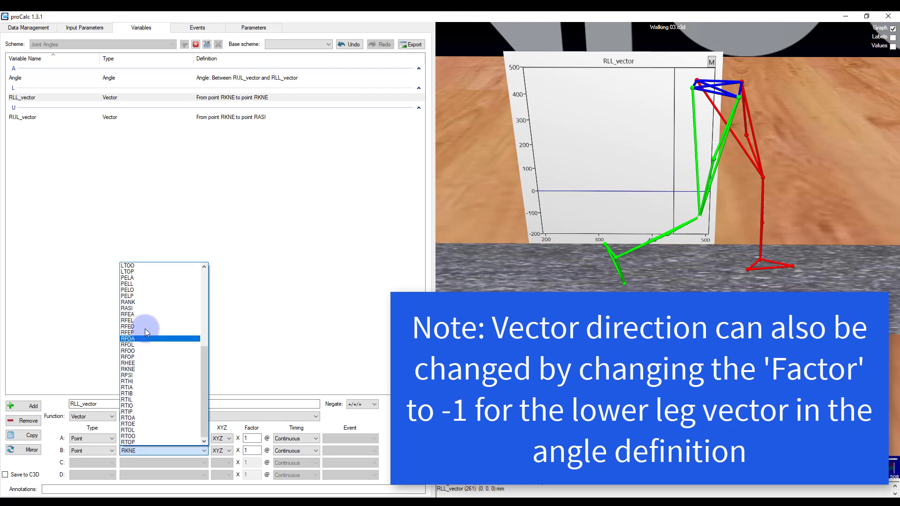
click(129, 303)
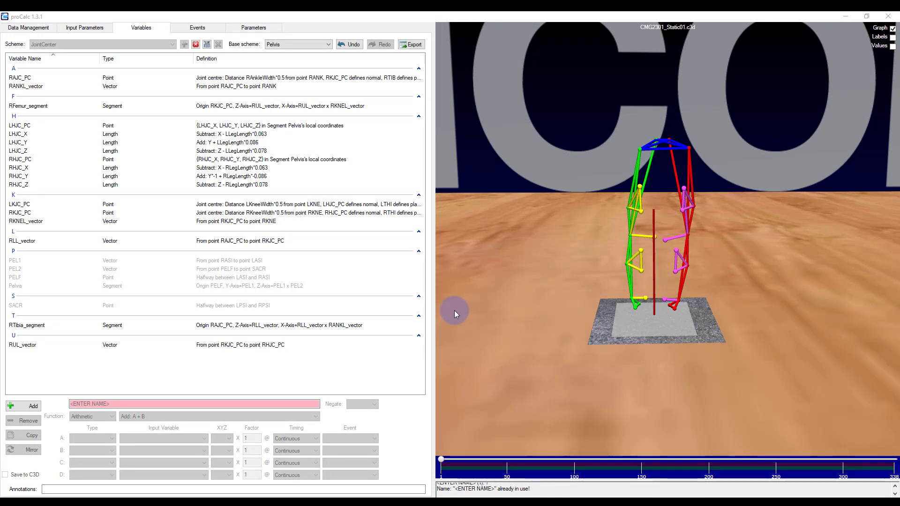
Inspect RLL_vector, RANKL_vector, RTibia_segment and RFemur_segment (origin RKJC_PC, Z-axis RUL_vector) definitions.
click(19, 78)
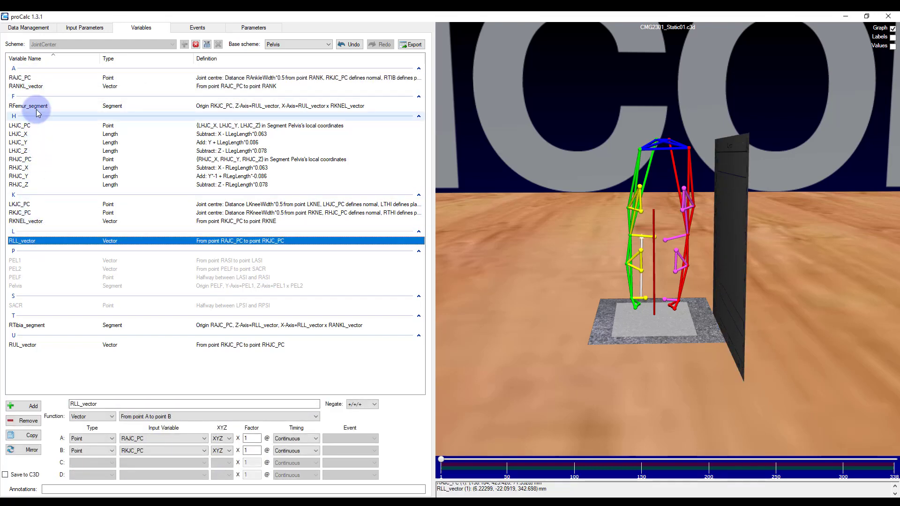
click(27, 87)
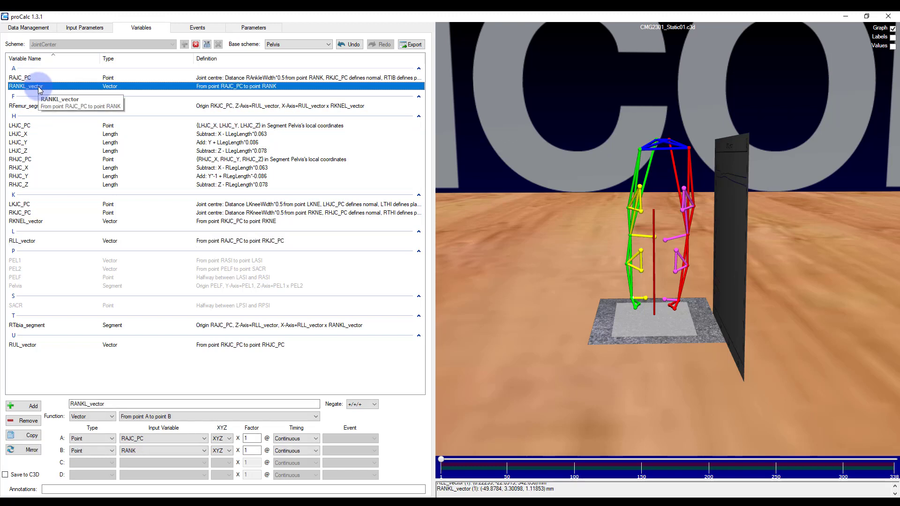
click(27, 326)
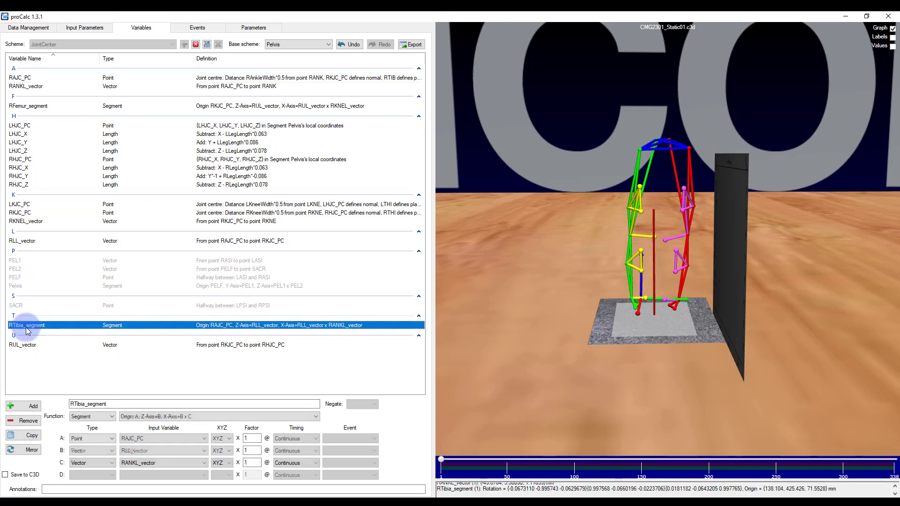
mouse_move(26, 326)
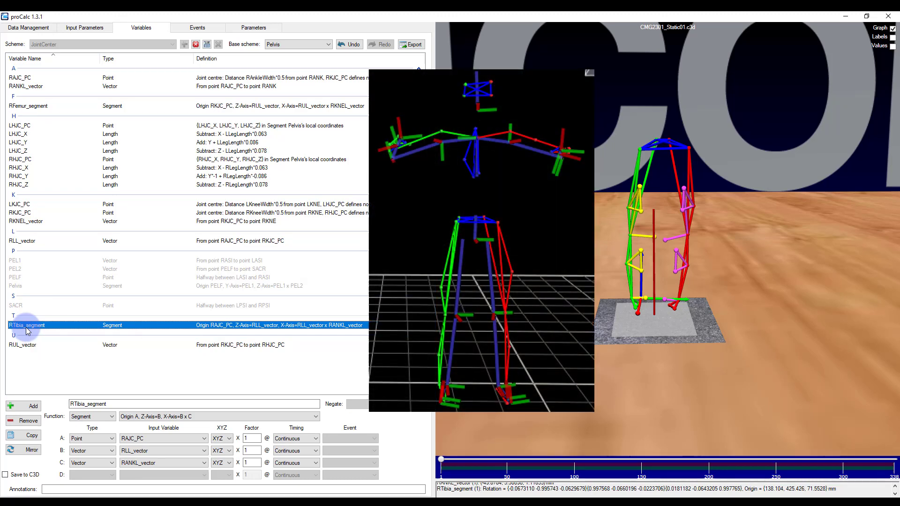
mouse_move(63, 183)
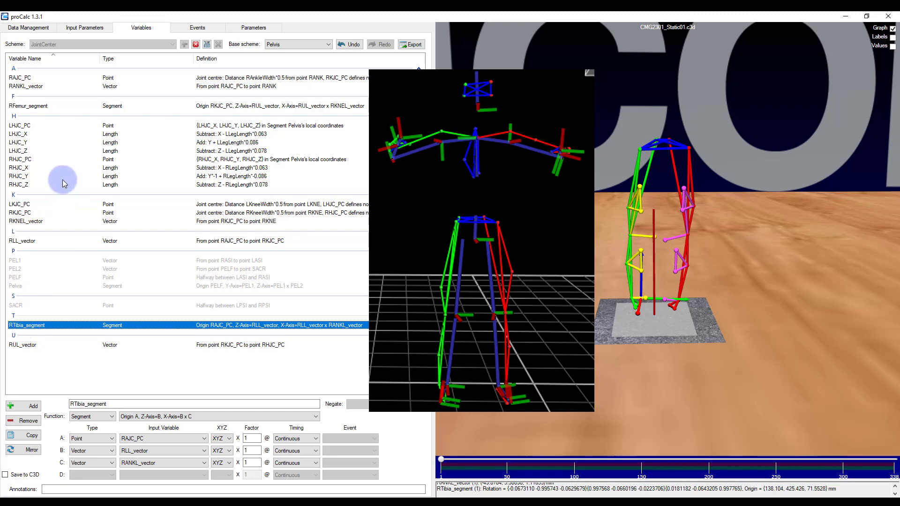
click(28, 106)
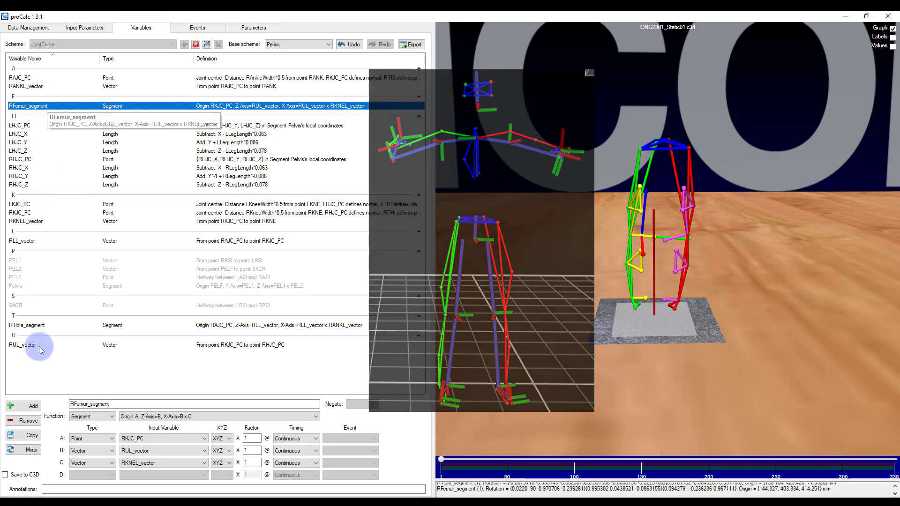
Create variable RKneeAngle_PC as an Angle using the YXZ Euler angle between two segments.
click(28, 406)
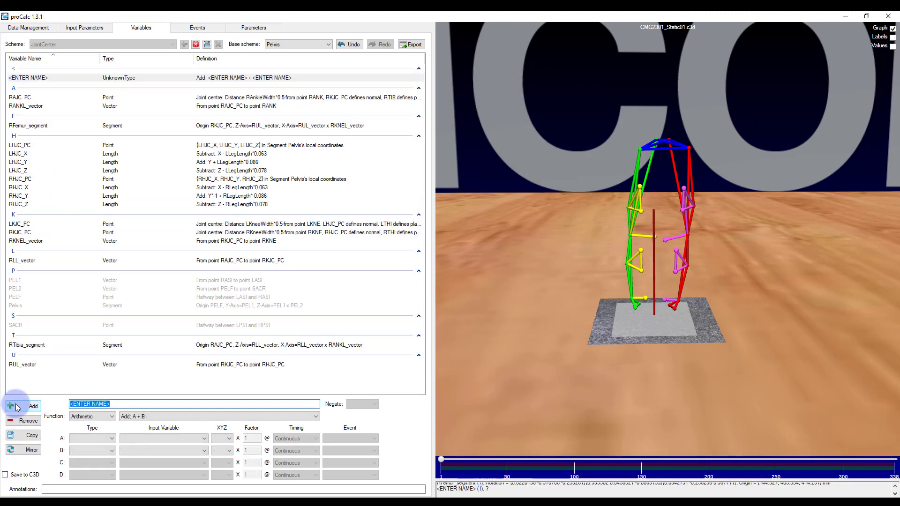
text(RKneeAngle_PC)
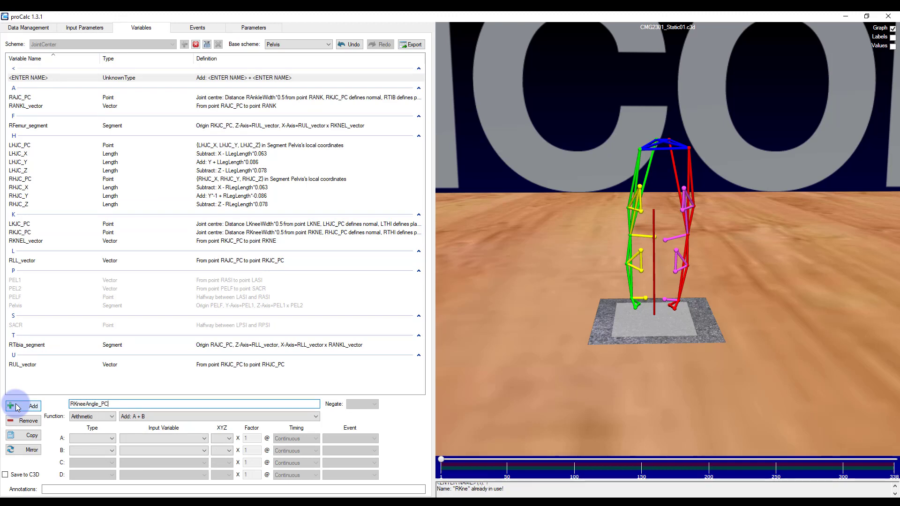
click(113, 416)
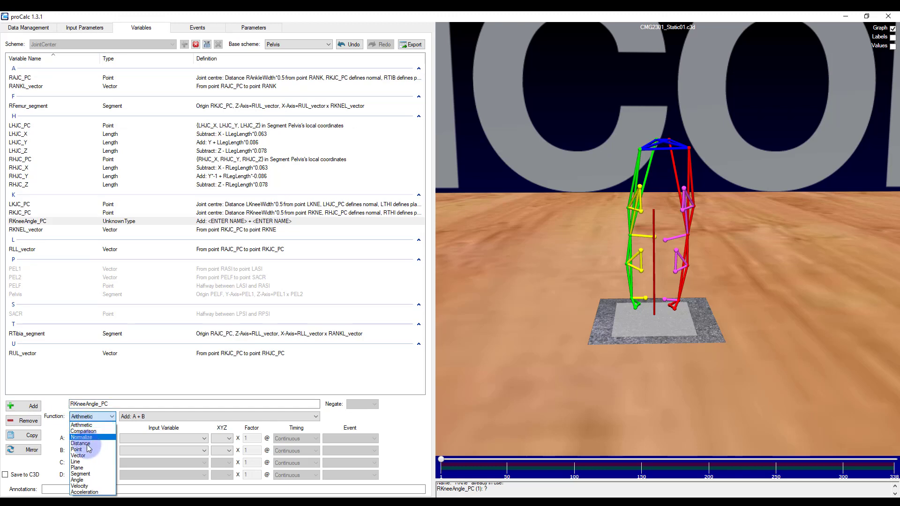
click(79, 486)
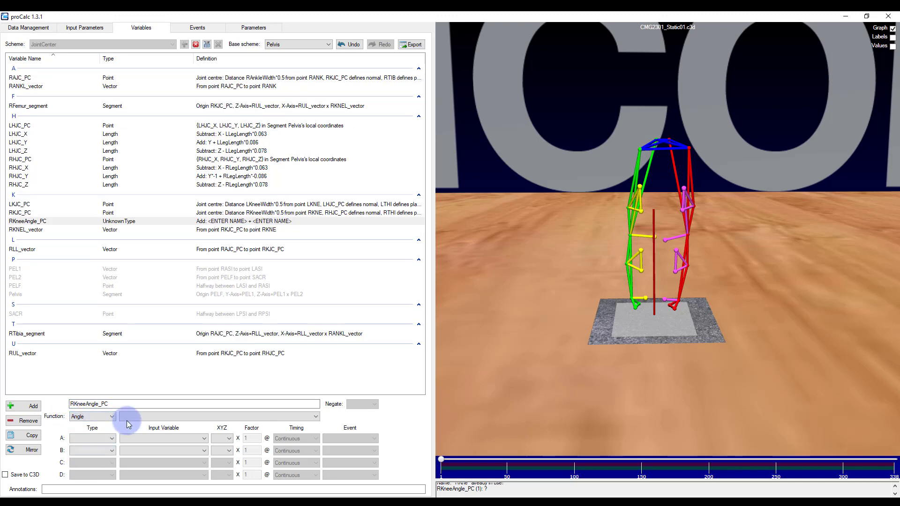
click(111, 417)
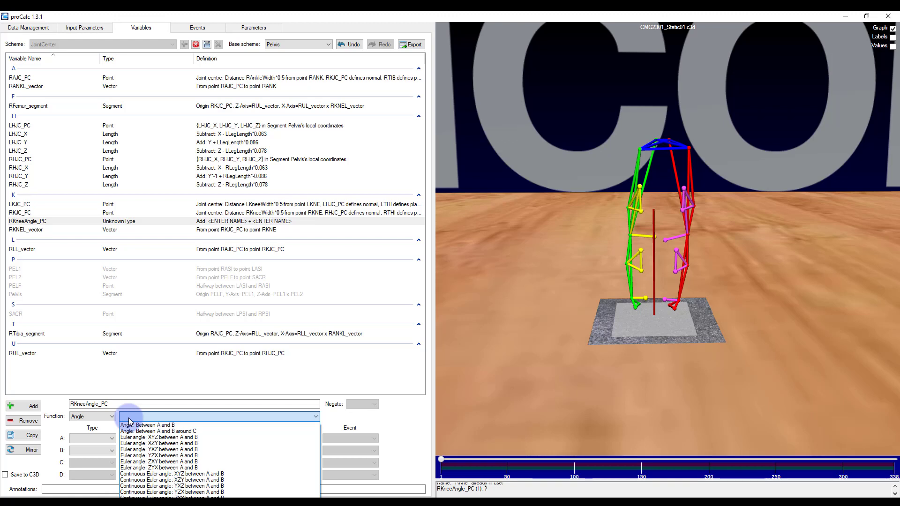
mouse_move(146, 480)
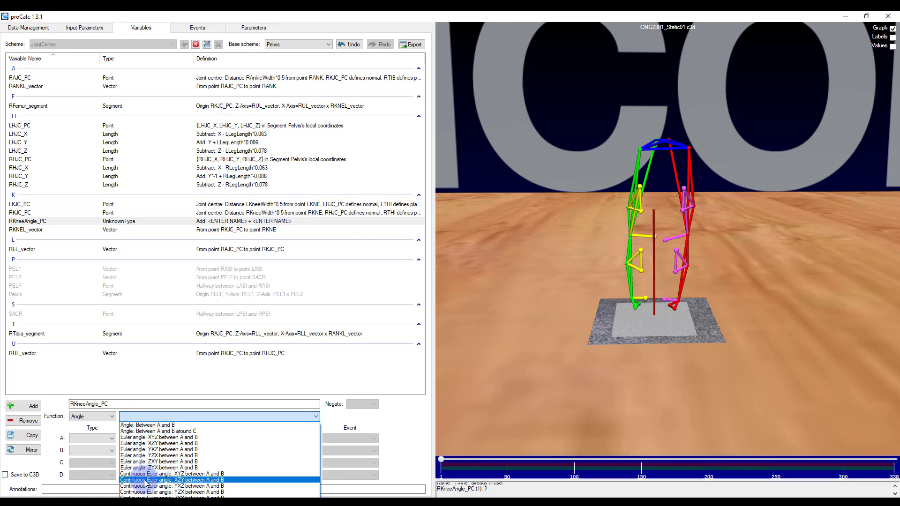
click(160, 456)
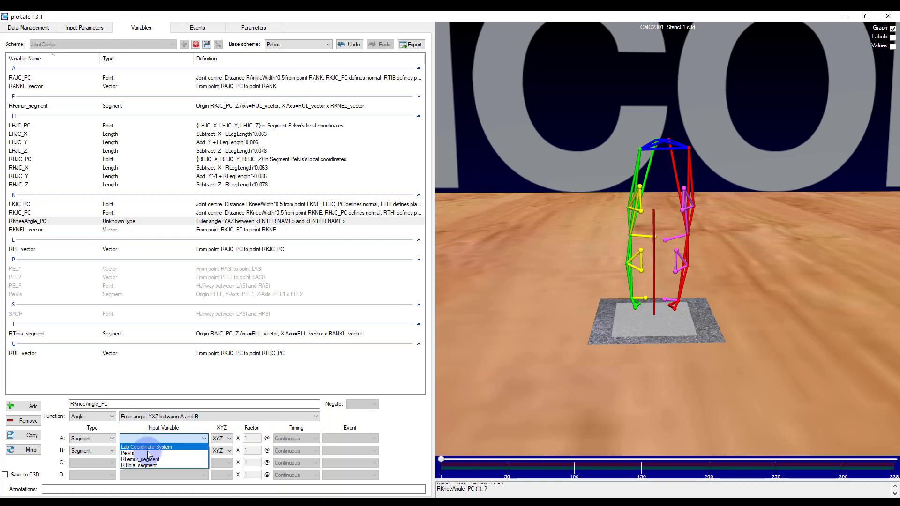
Set segment A to RFemur_segment, B to RTibia_segment, and negate all three components (-/-/-).
click(140, 460)
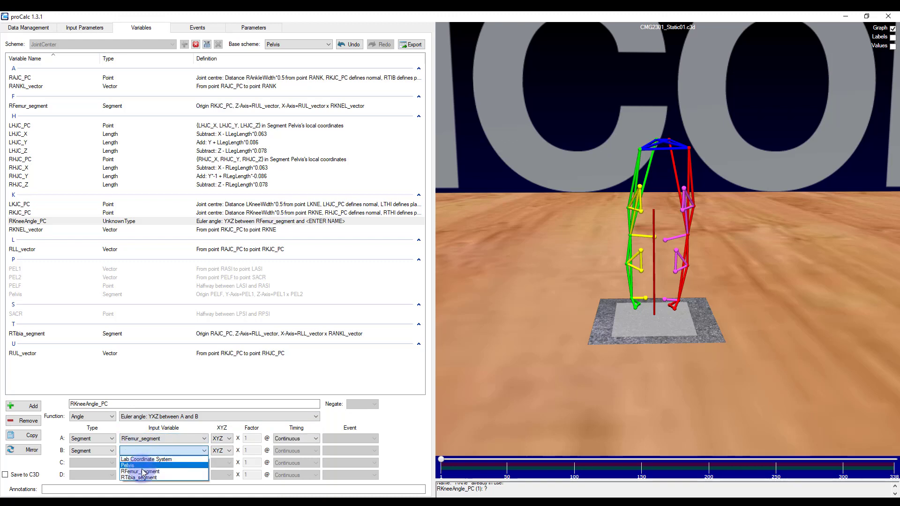
click(139, 478)
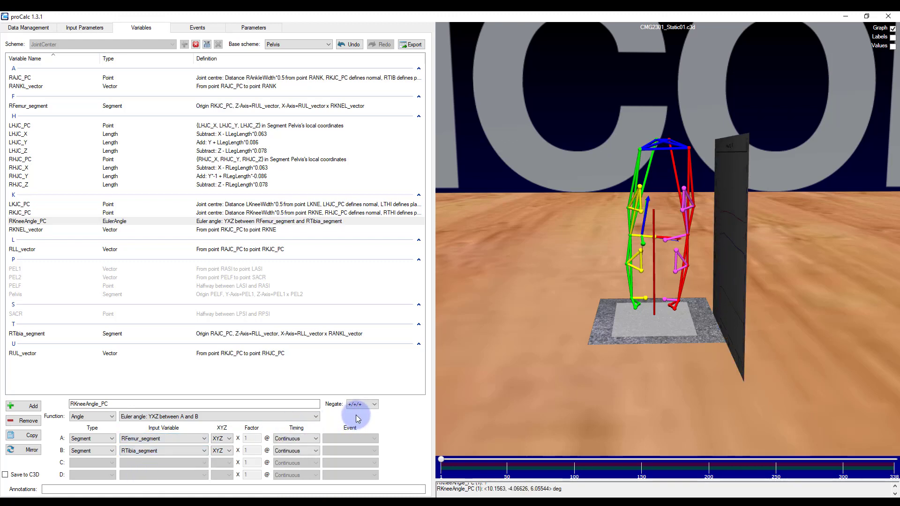
click(374, 404)
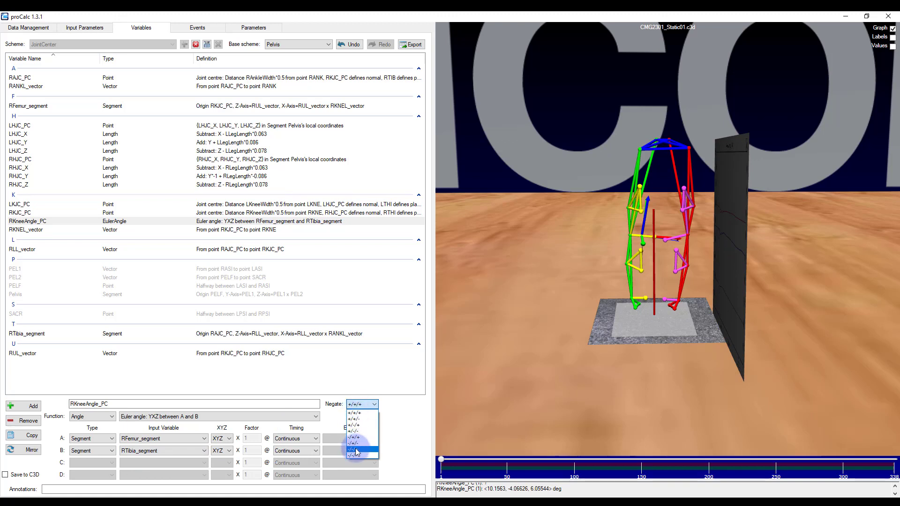
click(353, 447)
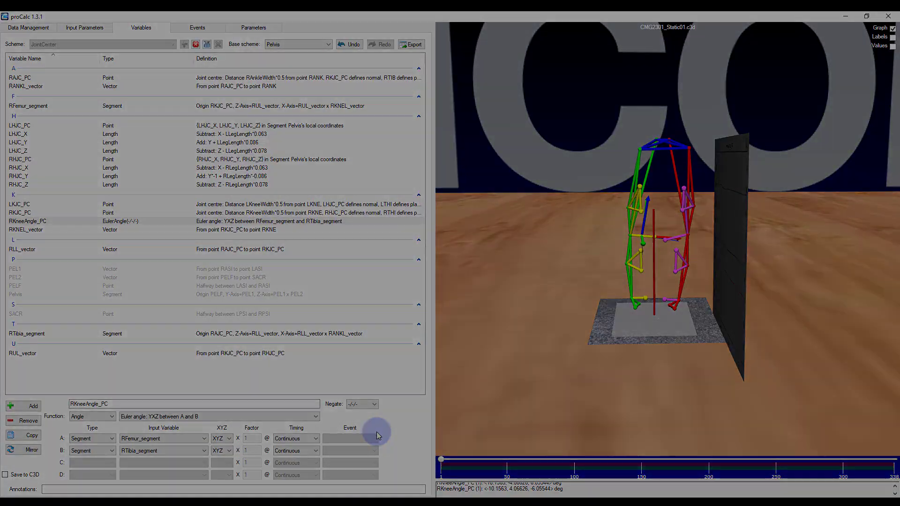
Graph RKneeAngle_PC's cyclic knee angles on the CMG2302 walking trial, then reopen RFemur_segment.
click(28, 104)
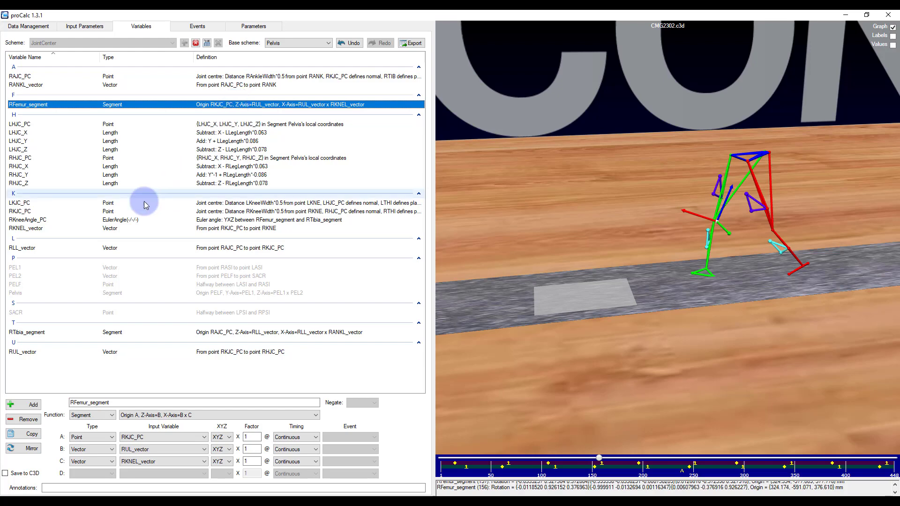
click(27, 220)
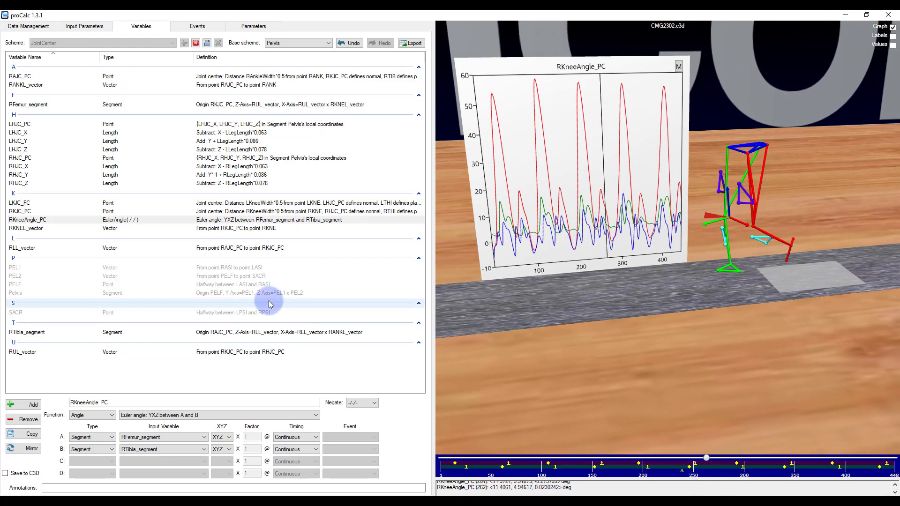
click(28, 104)
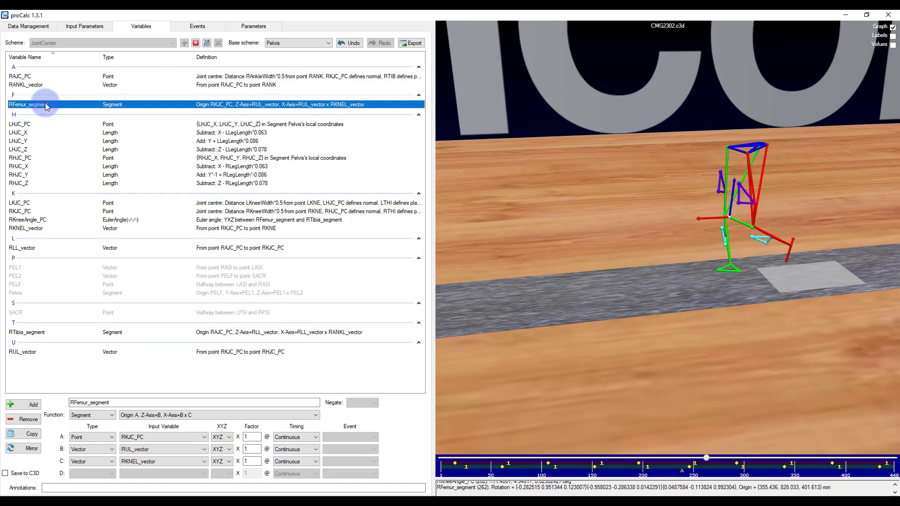
mouse_move(597, 11)
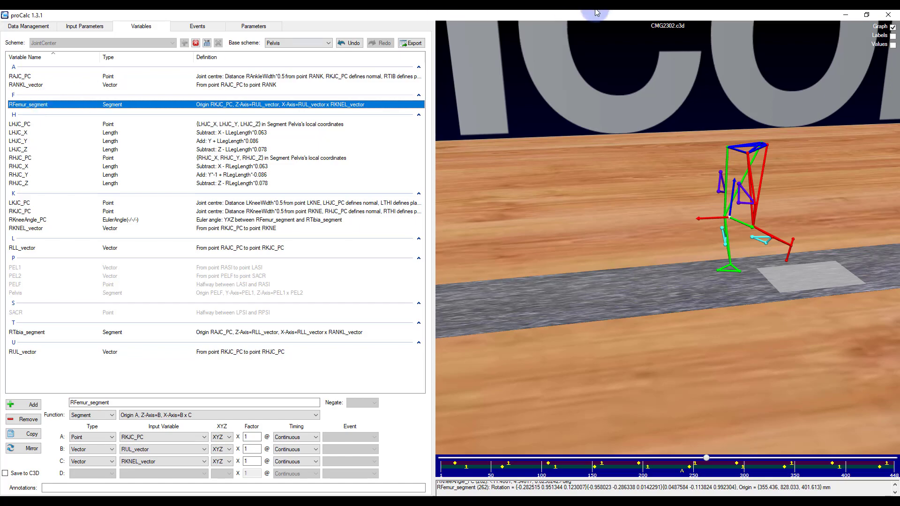